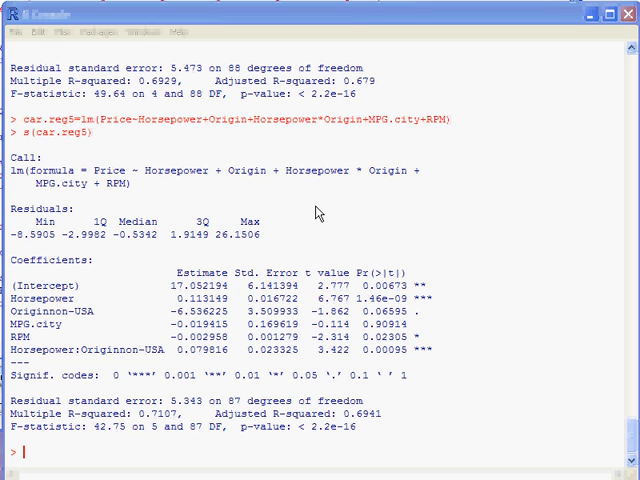
mouse_move(325, 103)
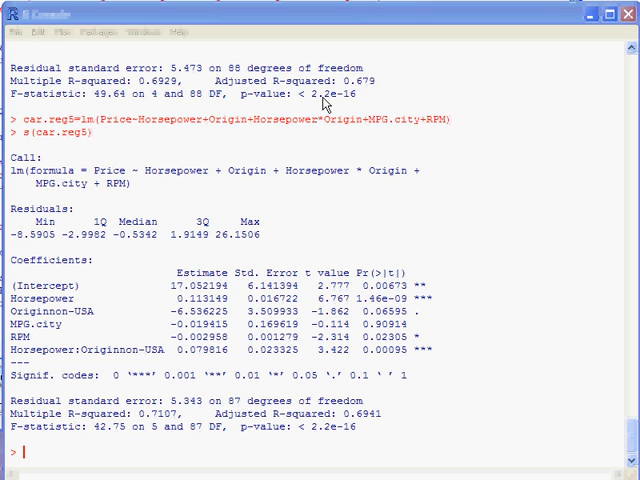
mouse_move(370, 92)
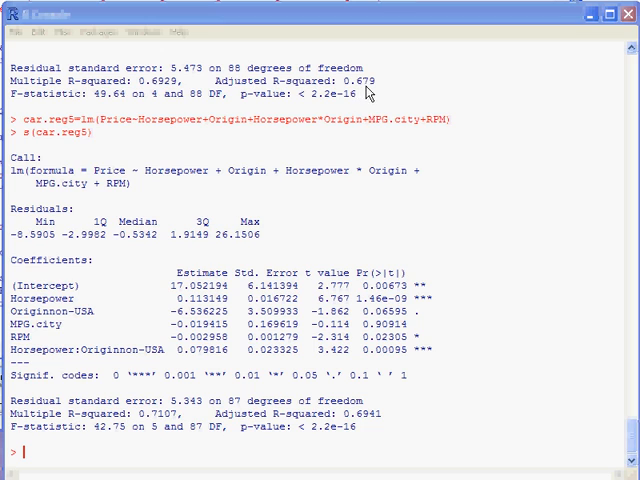
mouse_move(365, 428)
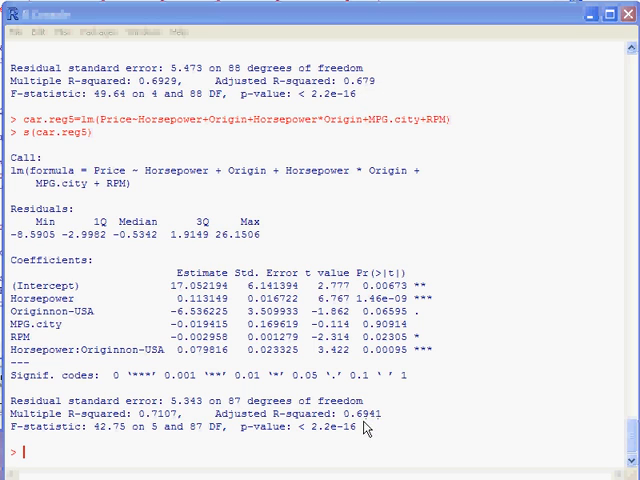
mouse_move(400, 425)
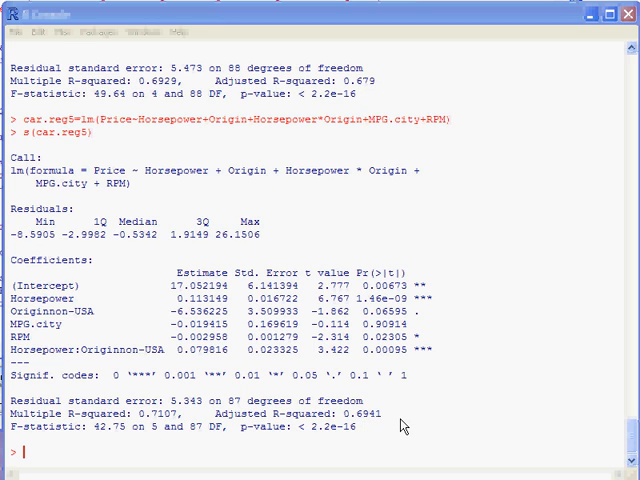
mouse_move(448, 412)
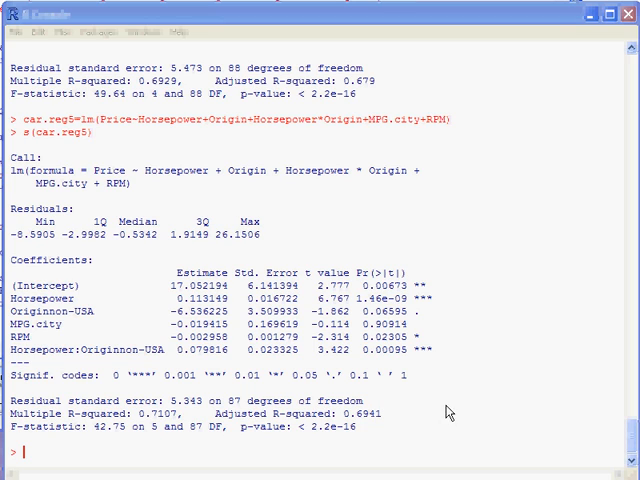
mouse_move(491, 405)
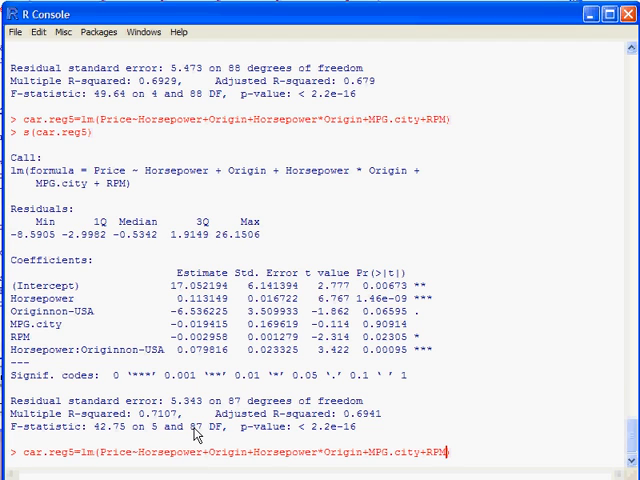
Refit car.reg5 with +Weight added and show its summary (R-squared 0.7111)
text(+Weig)
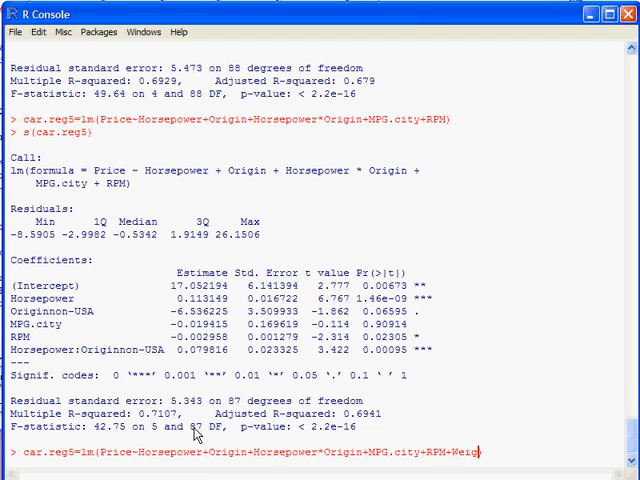
key(Return)
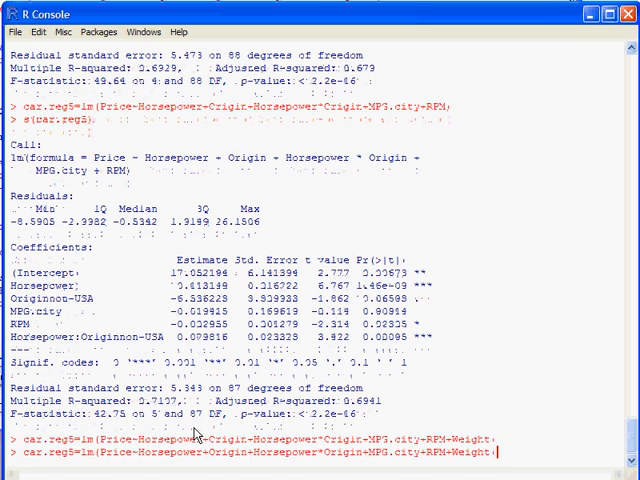
key(Return)
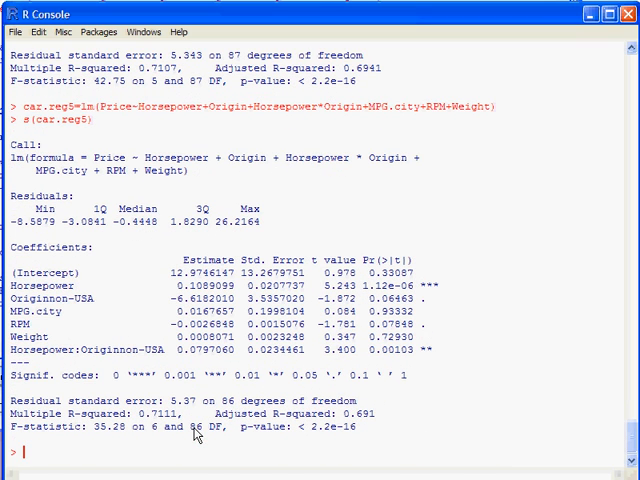
mouse_move(343, 78)
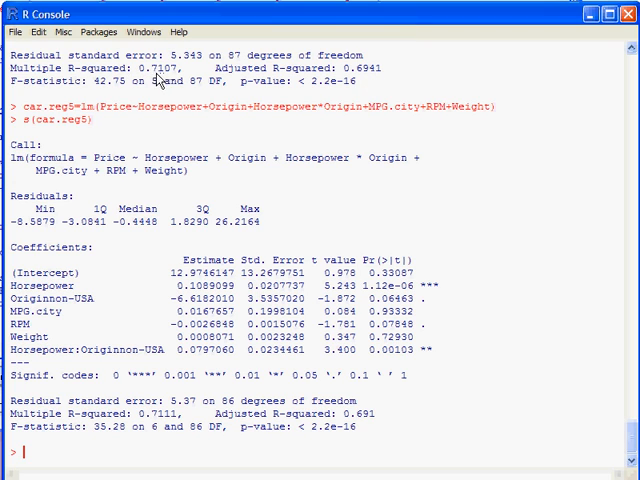
mouse_move(148, 425)
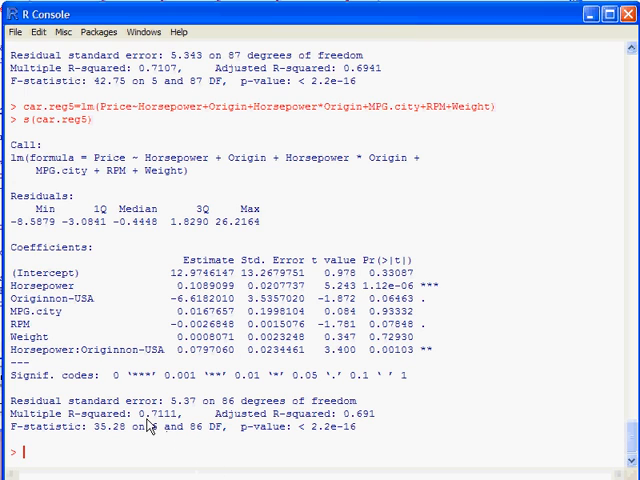
mouse_move(172, 425)
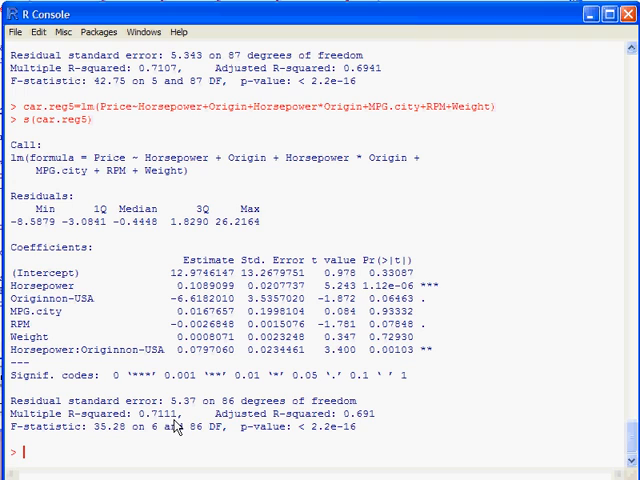
mouse_move(172, 425)
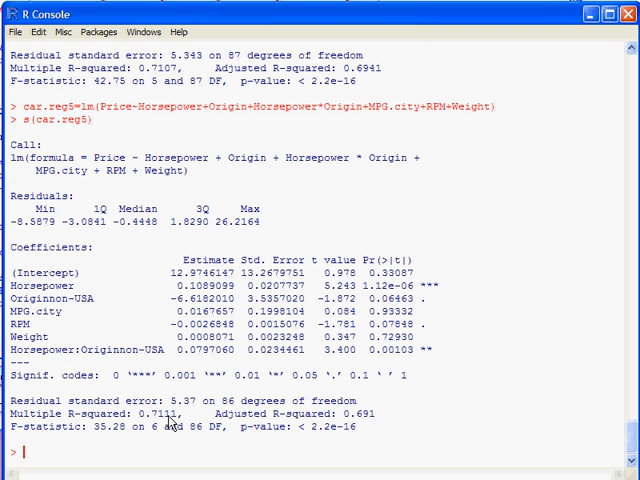
mouse_move(360, 78)
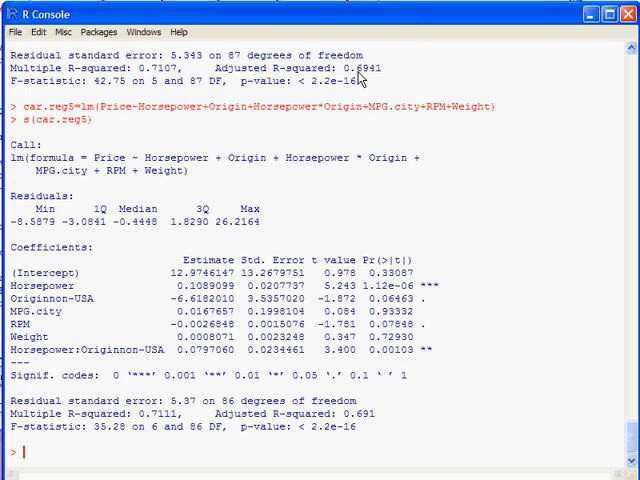
mouse_move(372, 430)
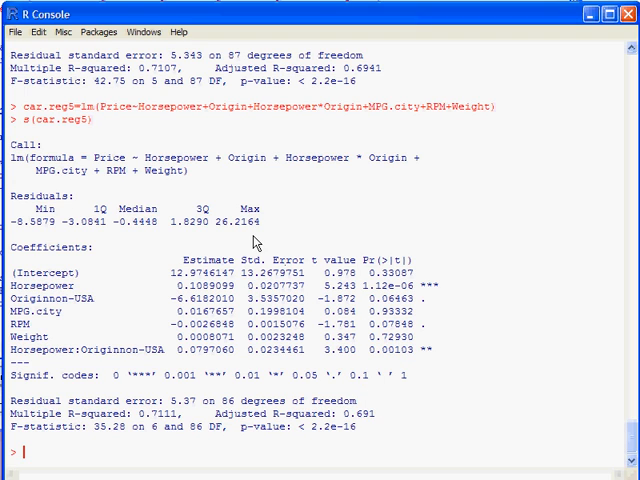
mouse_move(173, 90)
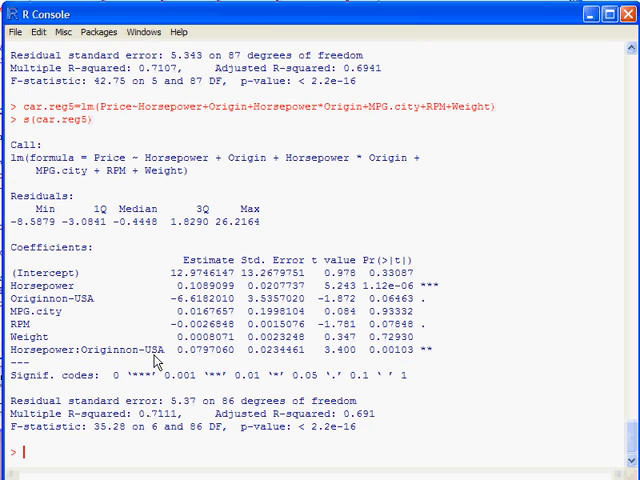
mouse_move(158, 424)
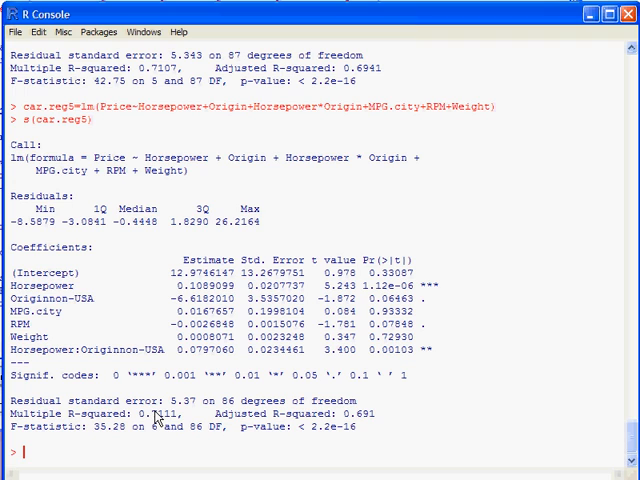
mouse_move(345, 432)
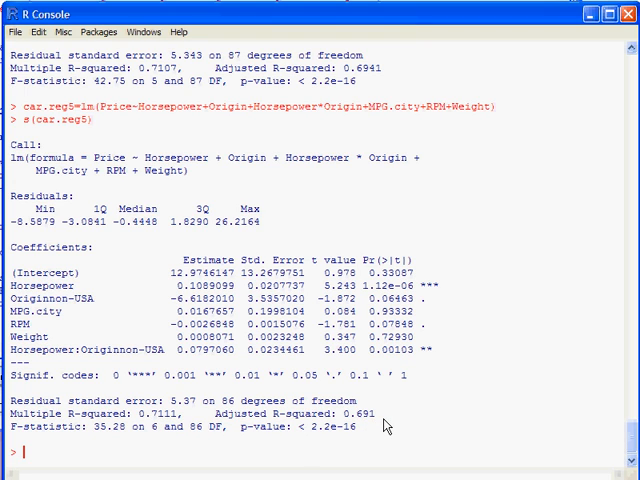
mouse_move(397, 366)
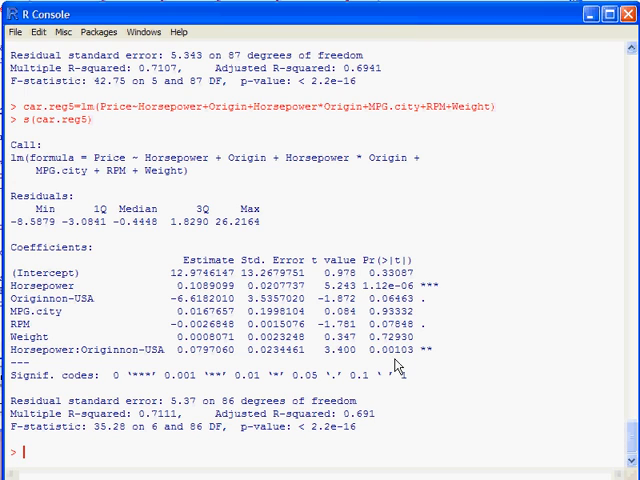
mouse_move(378, 407)
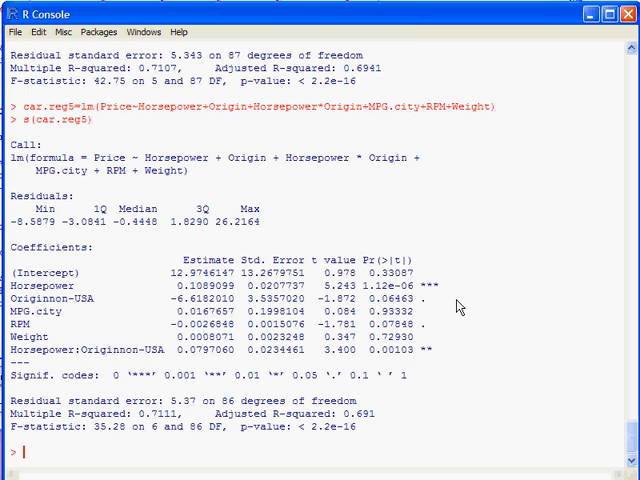
mouse_move(442, 295)
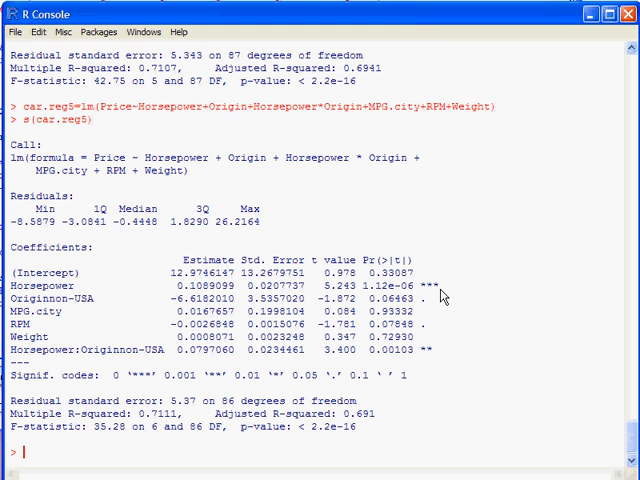
mouse_move(130, 418)
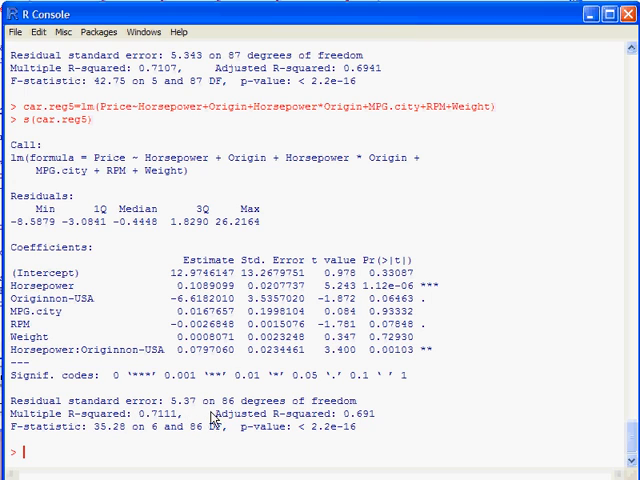
mouse_move(257, 397)
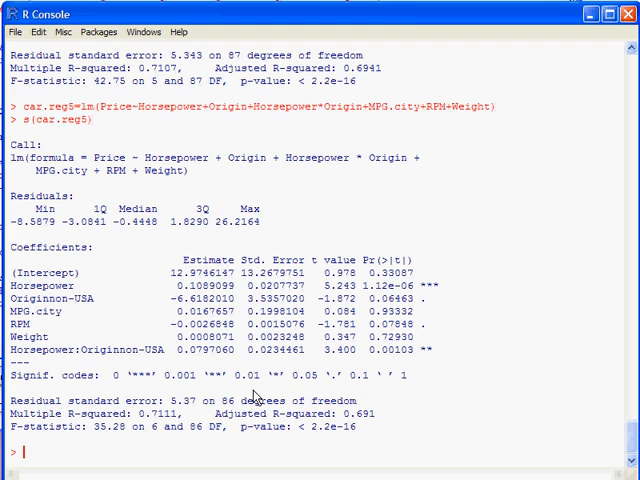
Enter plot(car.reg5) to draw the model's diagnostic plots
text(plot()
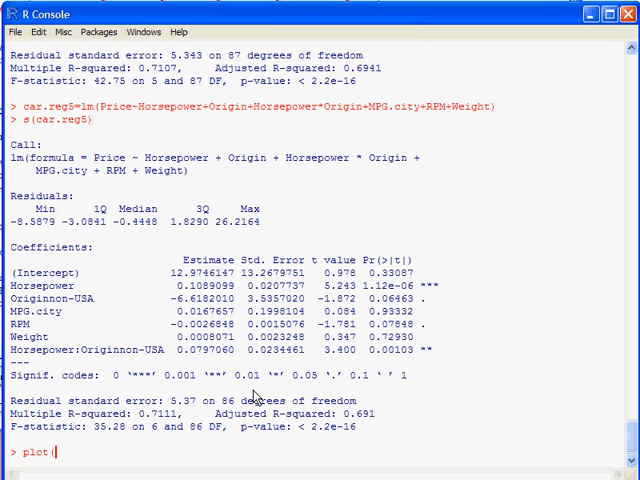
text(car.reg5)
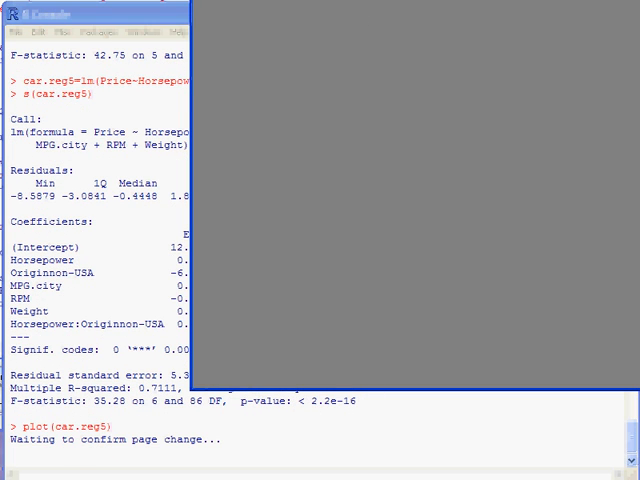
Click the graphics window to page past the residuals-versus-fitted plot
click(400, 13)
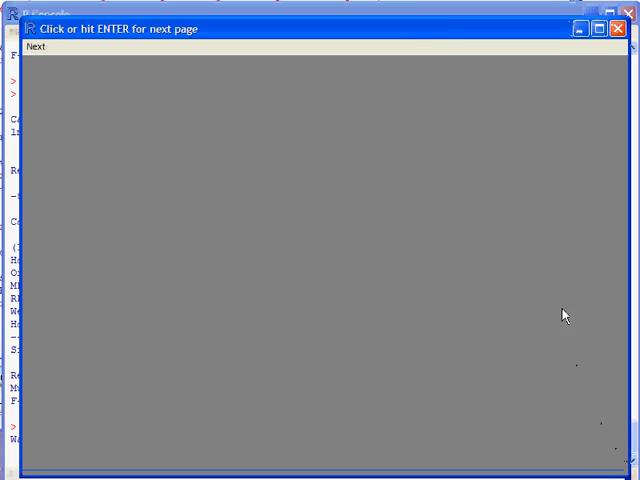
mouse_move(585, 68)
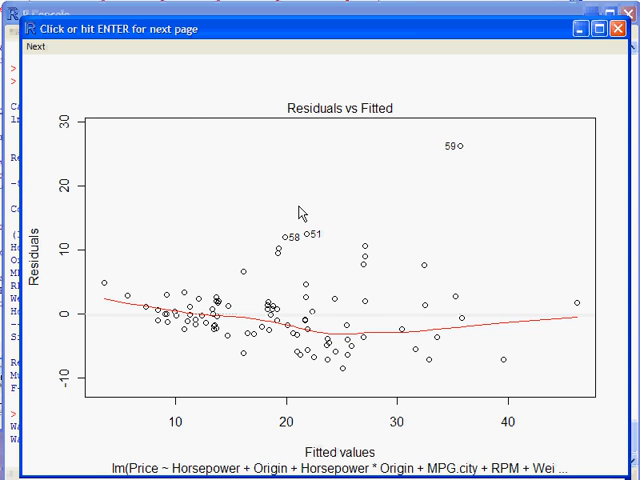
mouse_move(113, 313)
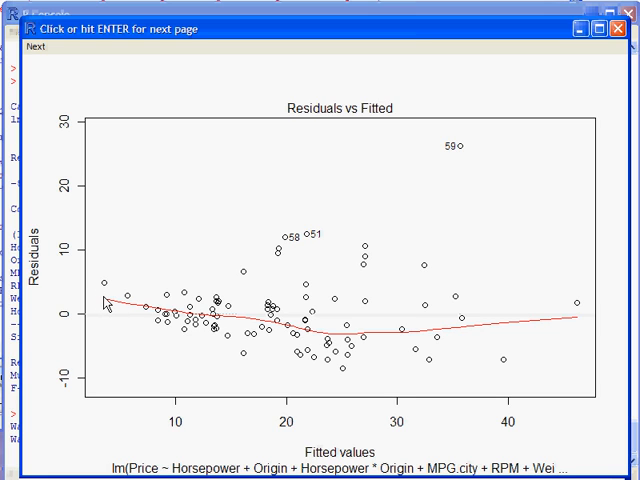
mouse_move(123, 298)
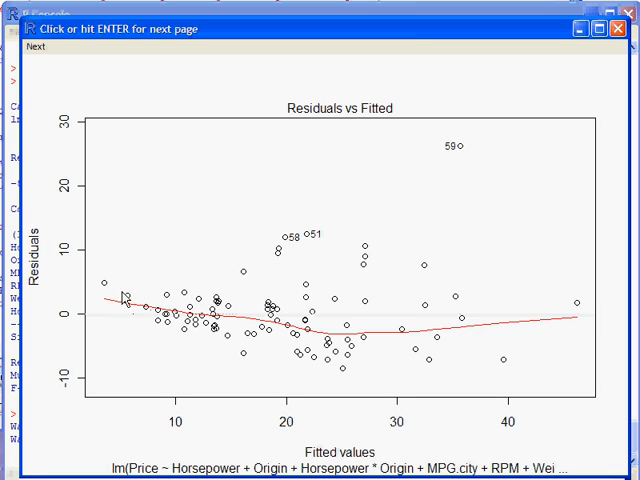
mouse_move(126, 276)
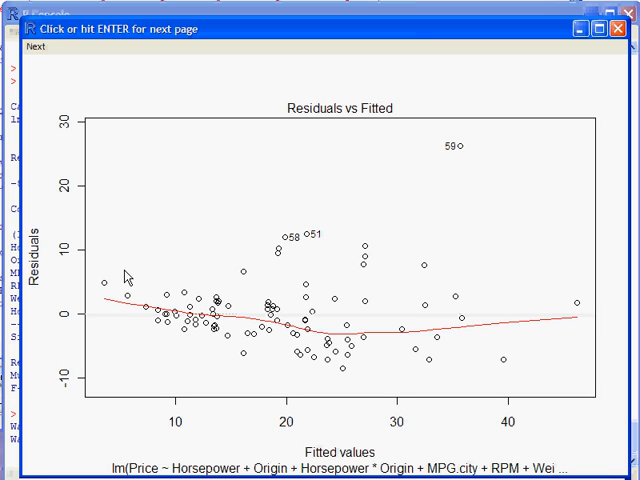
mouse_move(200, 322)
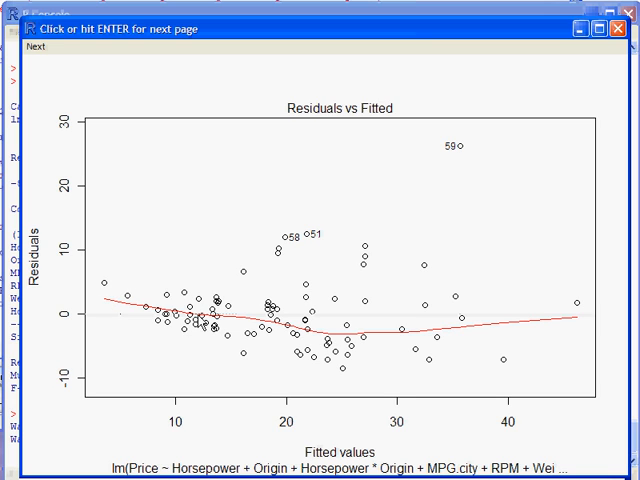
mouse_move(464, 341)
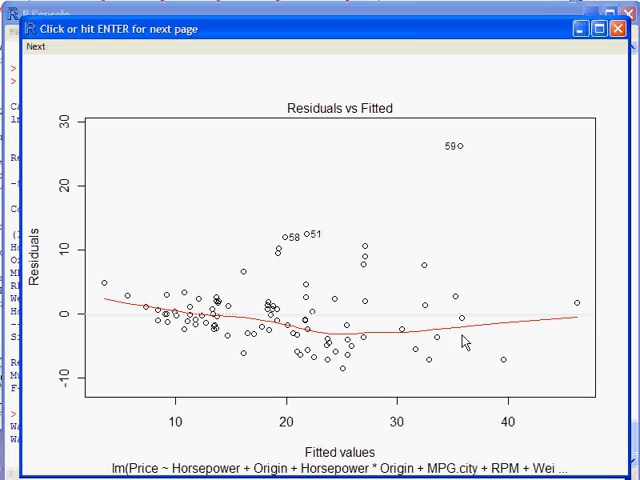
mouse_move(218, 345)
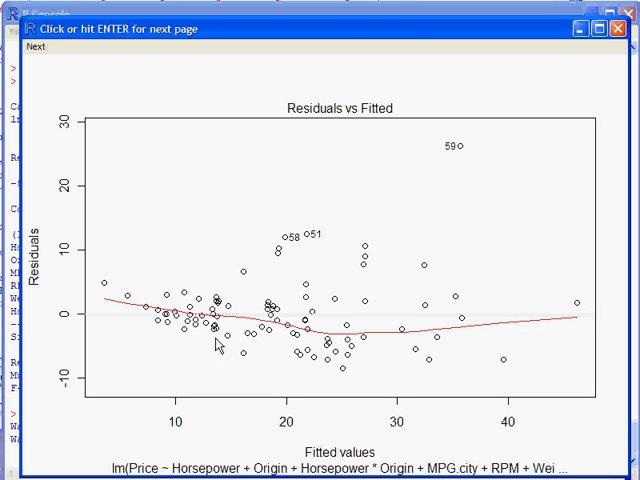
mouse_move(578, 318)
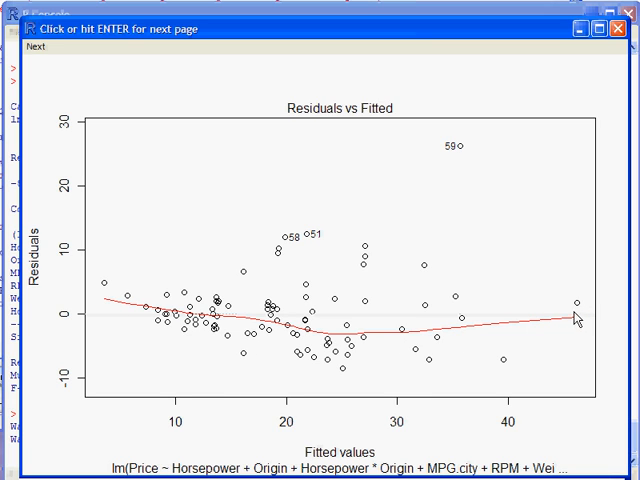
mouse_move(337, 292)
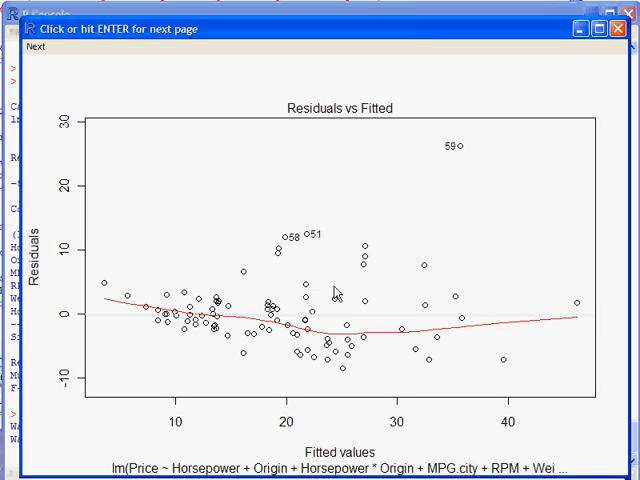
mouse_move(168, 267)
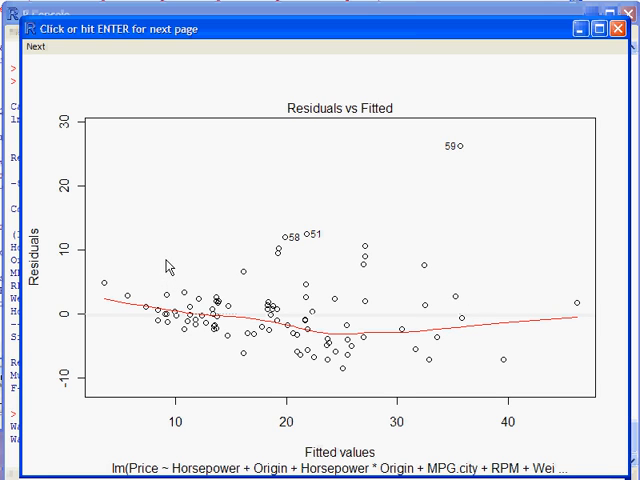
mouse_move(122, 300)
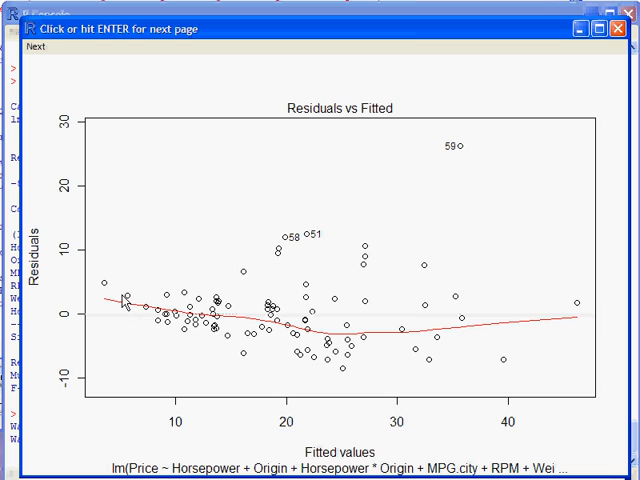
mouse_move(175, 287)
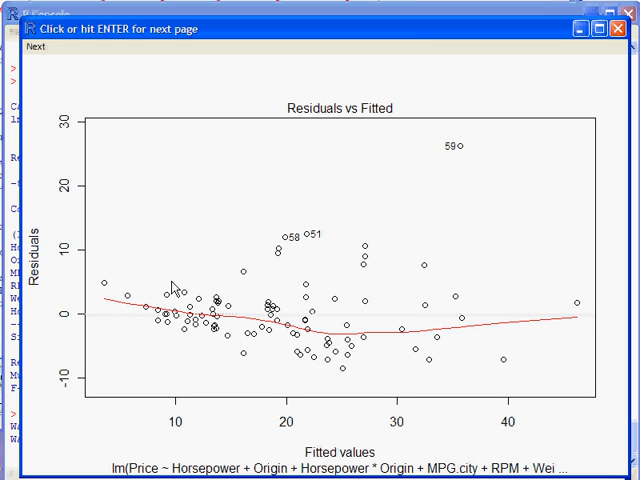
mouse_move(113, 292)
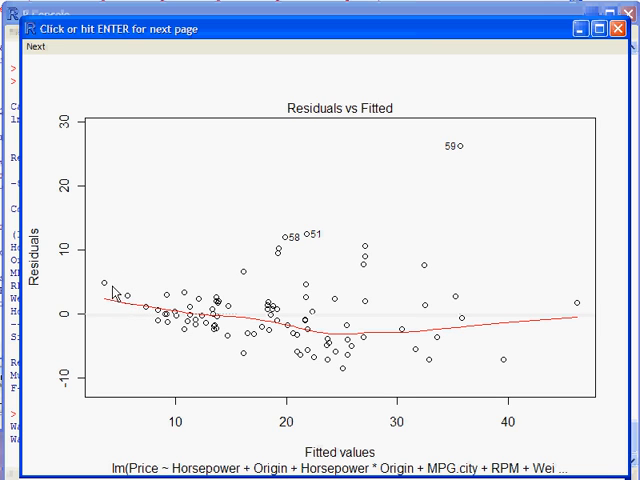
mouse_move(115, 320)
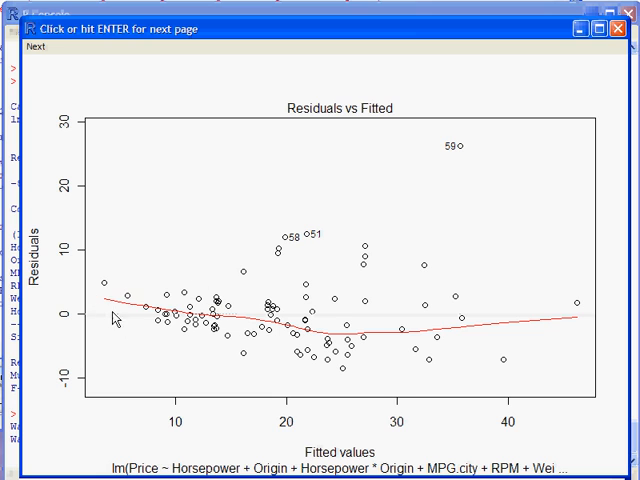
mouse_move(363, 299)
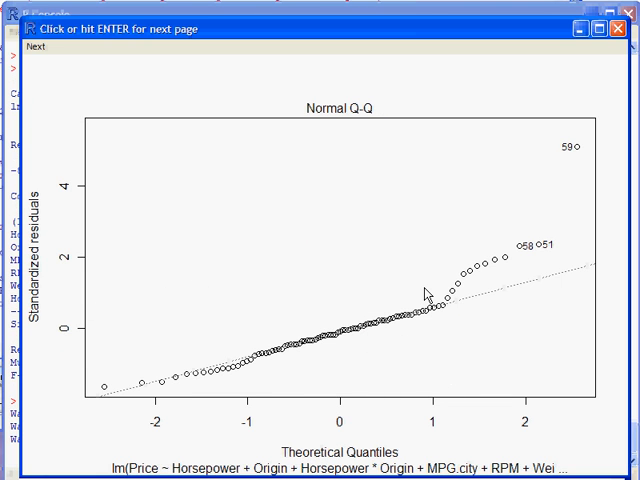
Redraw car.reg5's diagnostic plots and page from Residuals vs Fitted to Normal Q-Q
click(420, 295)
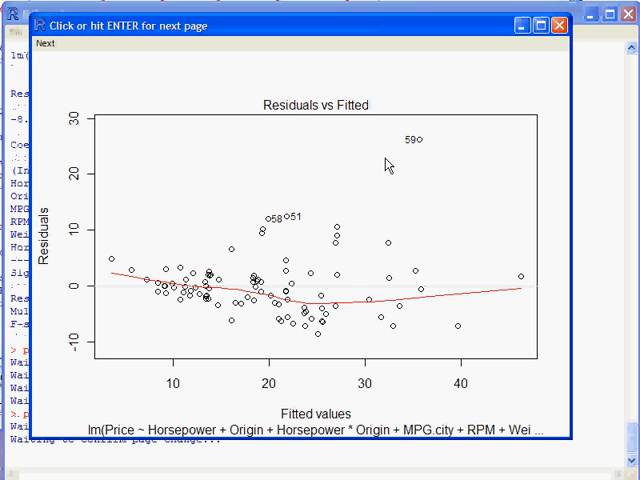
mouse_move(405, 250)
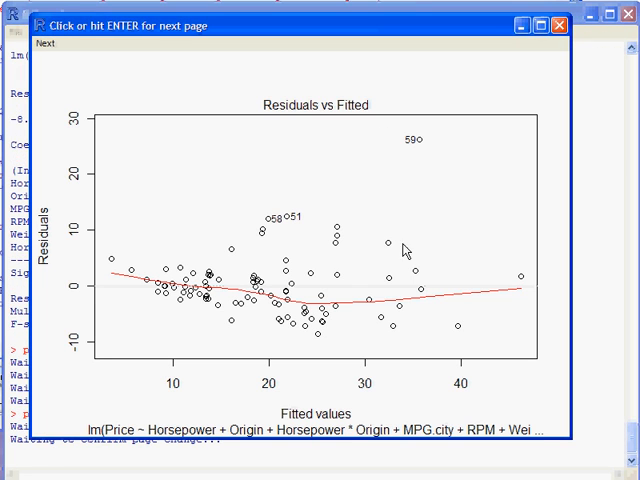
mouse_move(320, 335)
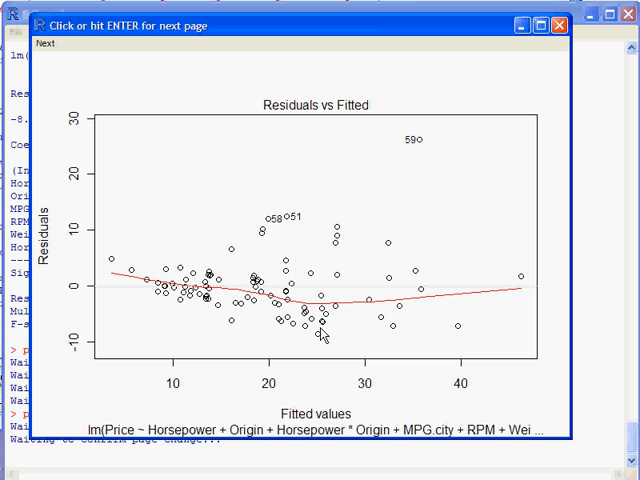
mouse_move(456, 332)
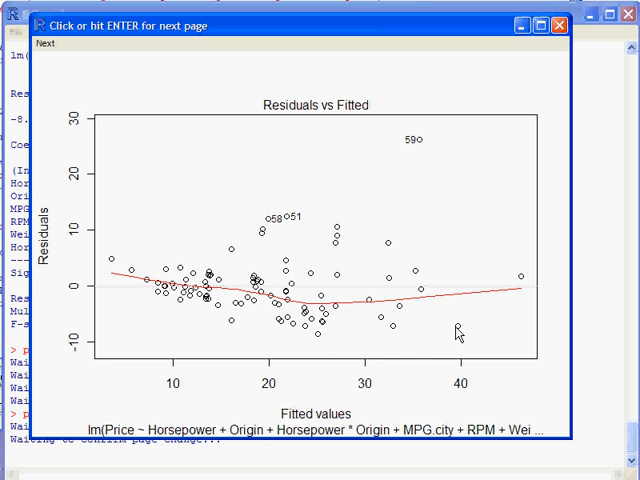
mouse_move(447, 289)
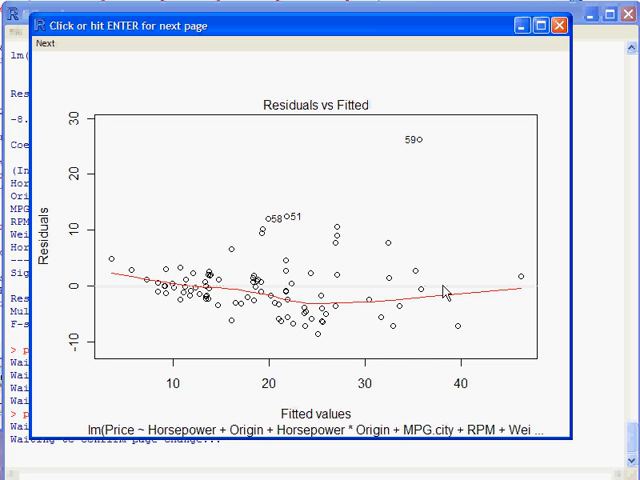
mouse_move(478, 183)
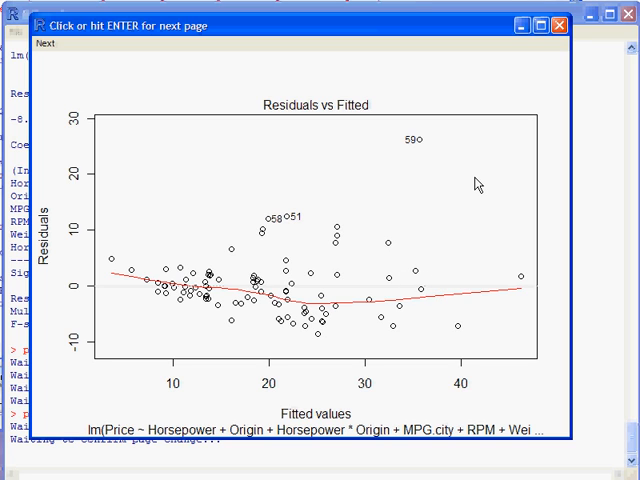
click(43, 44)
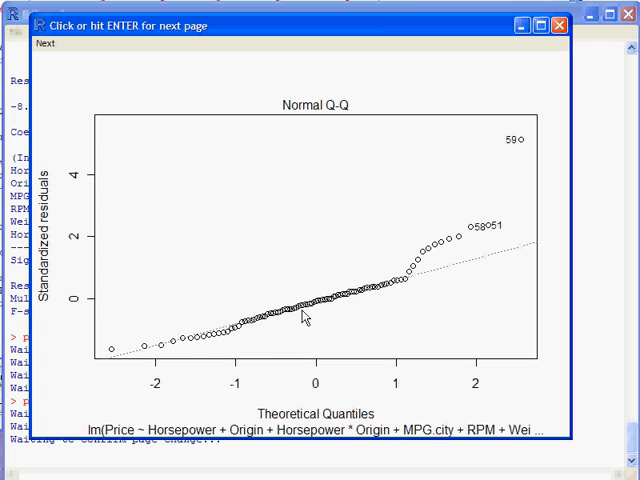
mouse_move(505, 268)
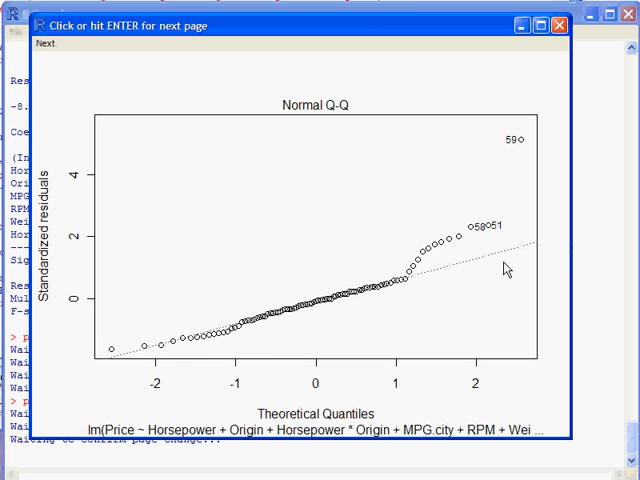
mouse_move(499, 278)
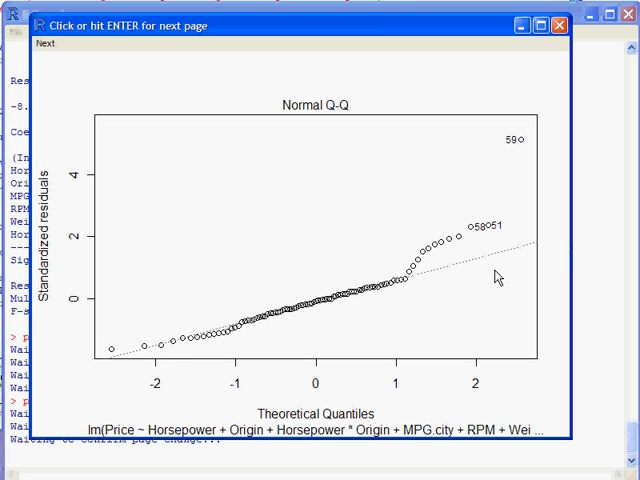
mouse_move(135, 348)
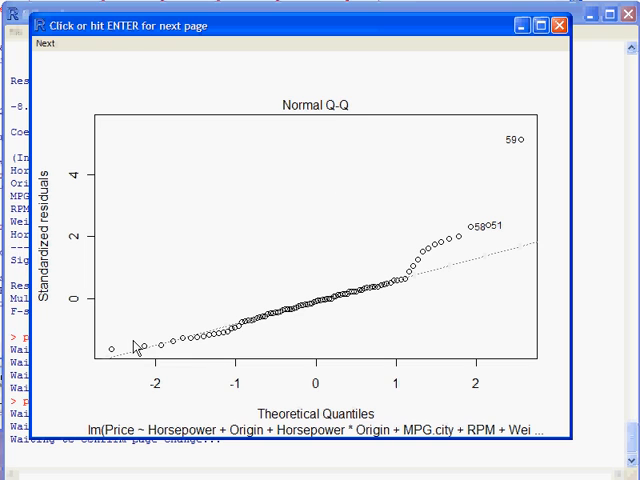
mouse_move(133, 352)
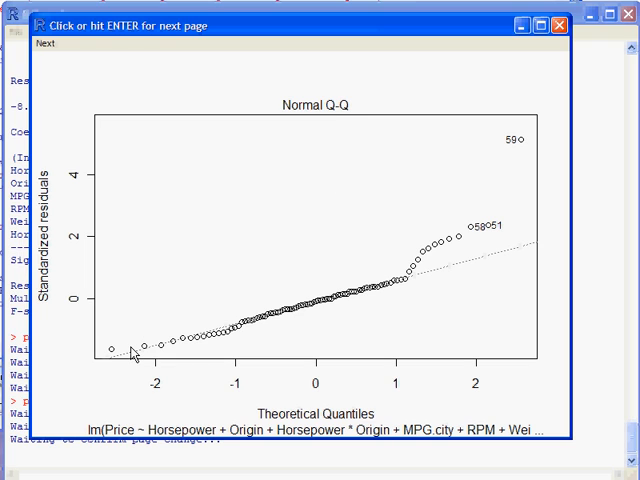
mouse_move(200, 340)
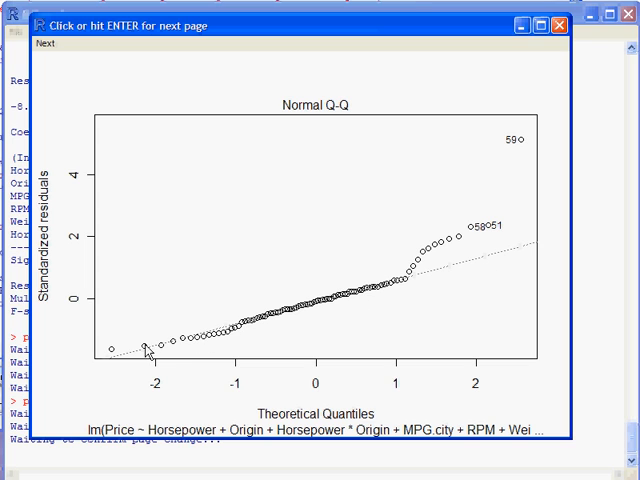
mouse_move(468, 232)
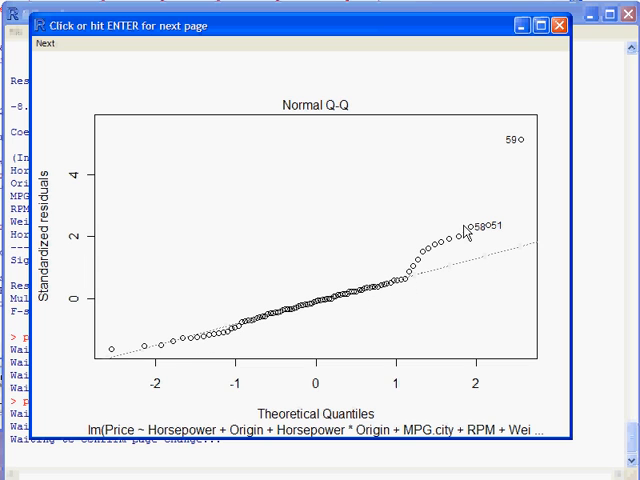
mouse_move(512, 138)
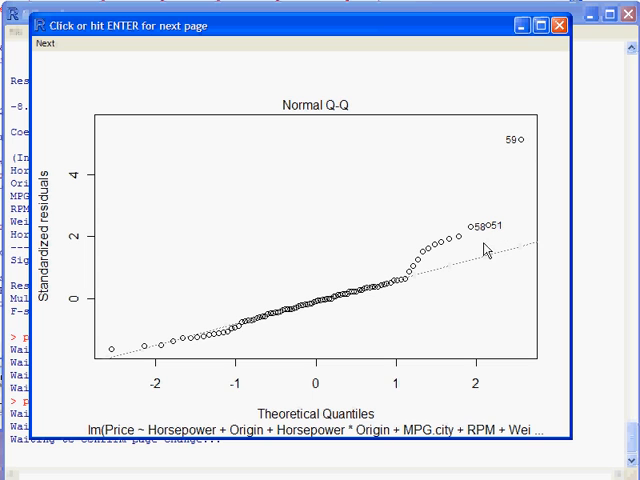
mouse_move(378, 216)
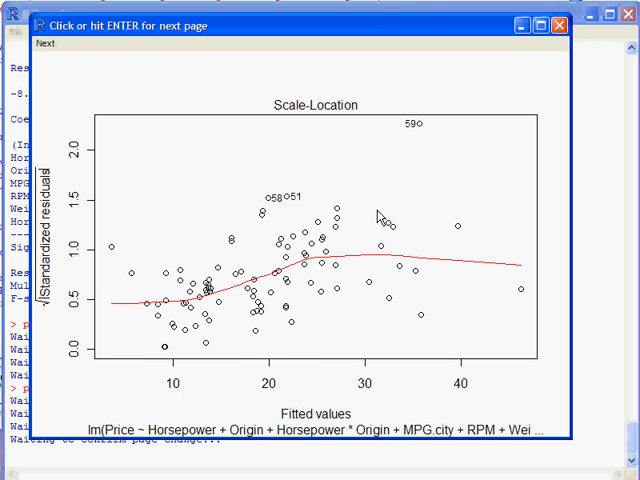
mouse_move(375, 270)
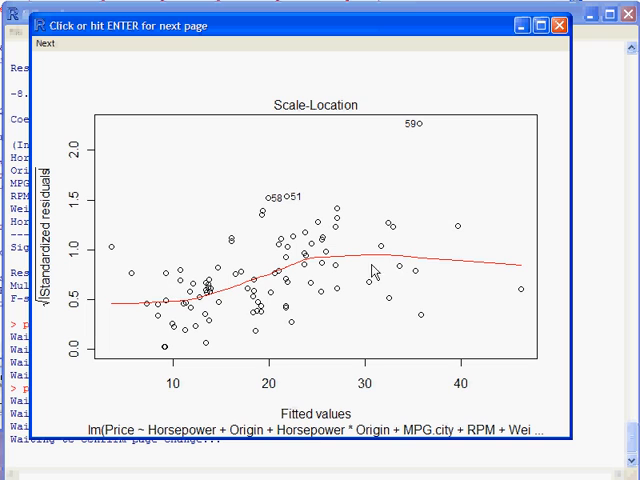
mouse_move(370, 270)
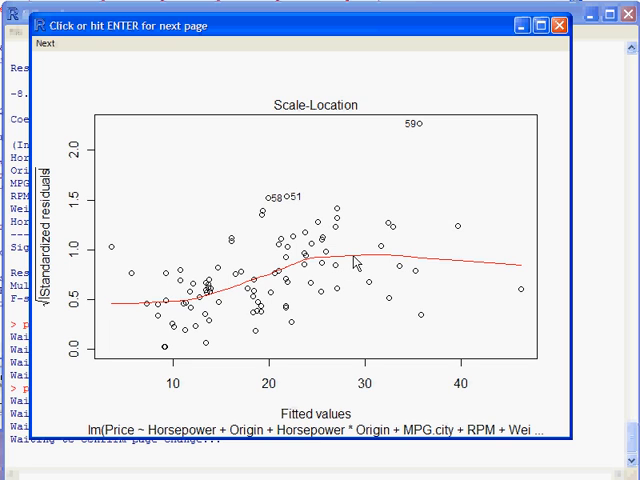
mouse_move(356, 258)
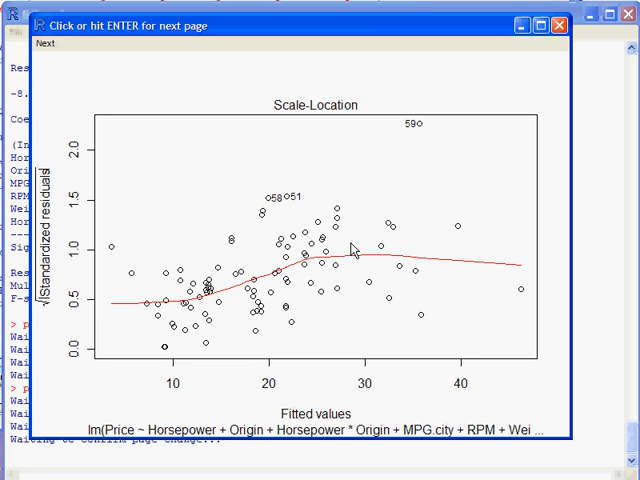
mouse_move(320, 260)
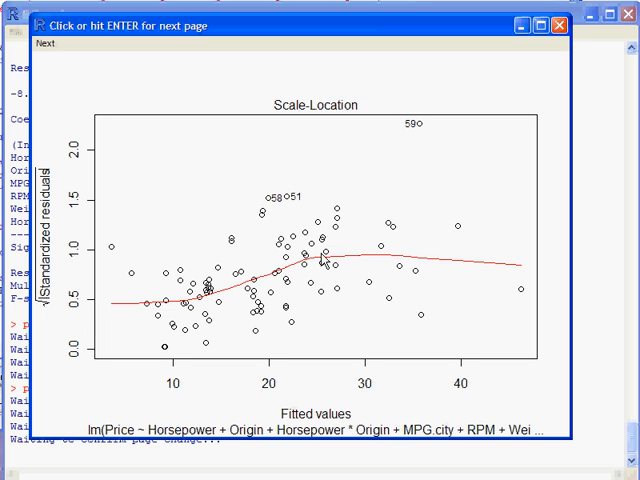
mouse_move(139, 247)
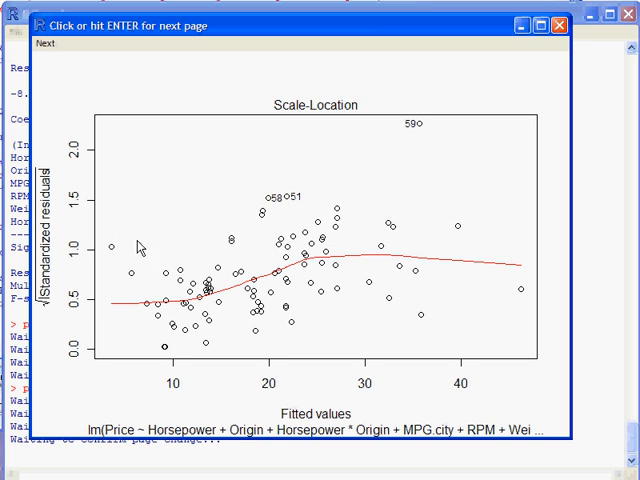
mouse_move(289, 150)
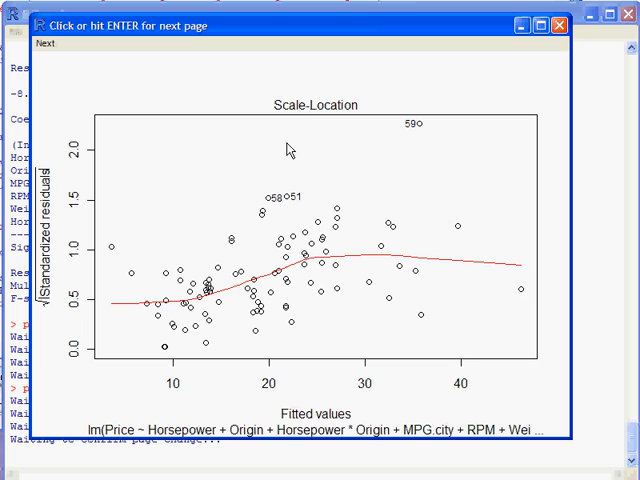
mouse_move(446, 193)
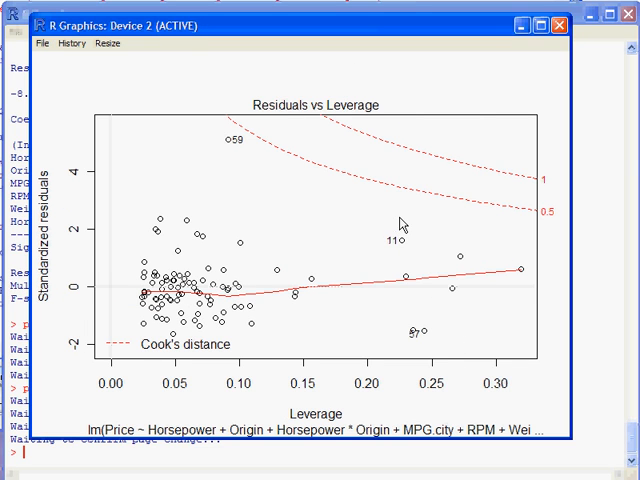
mouse_move(277, 278)
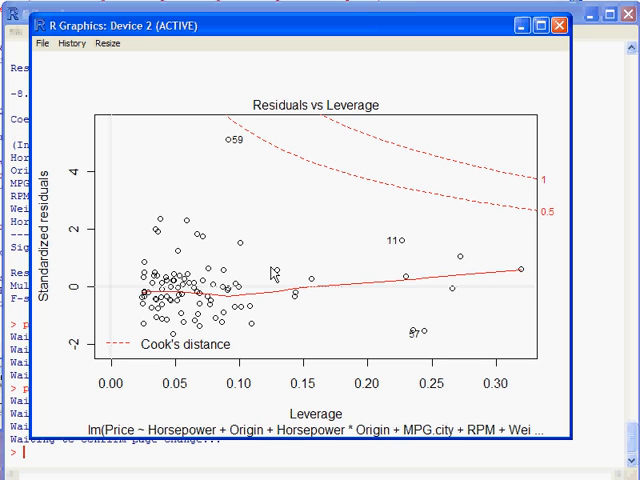
mouse_move(45, 188)
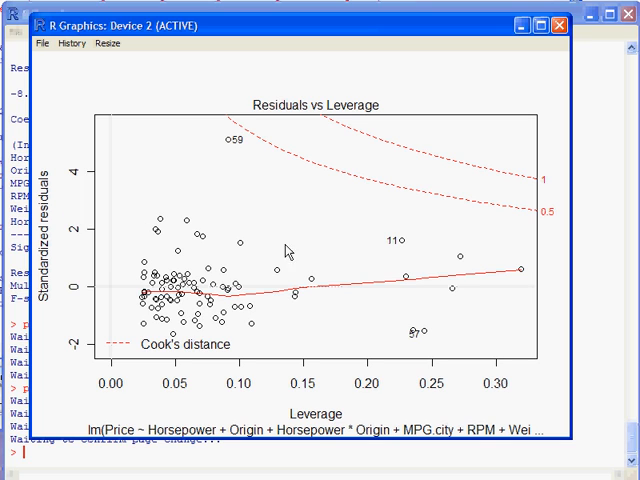
mouse_move(258, 240)
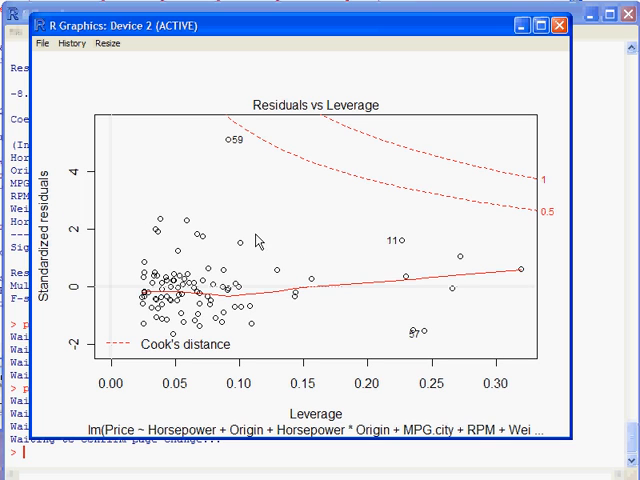
mouse_move(285, 162)
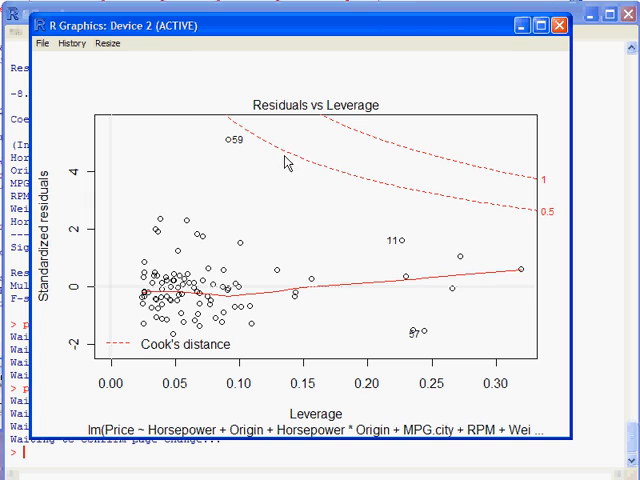
mouse_move(277, 127)
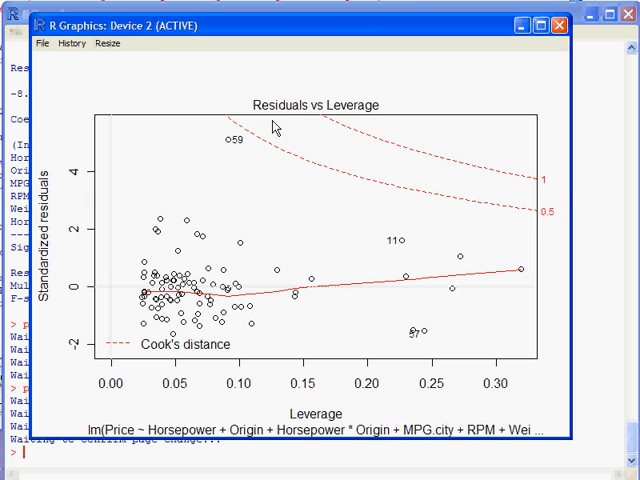
mouse_move(558, 190)
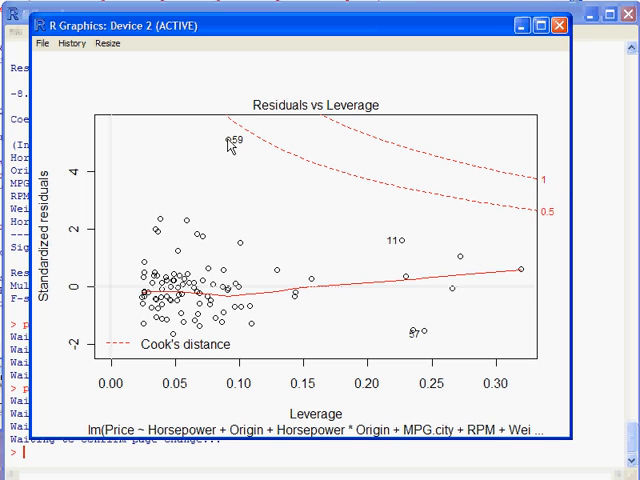
mouse_move(405, 247)
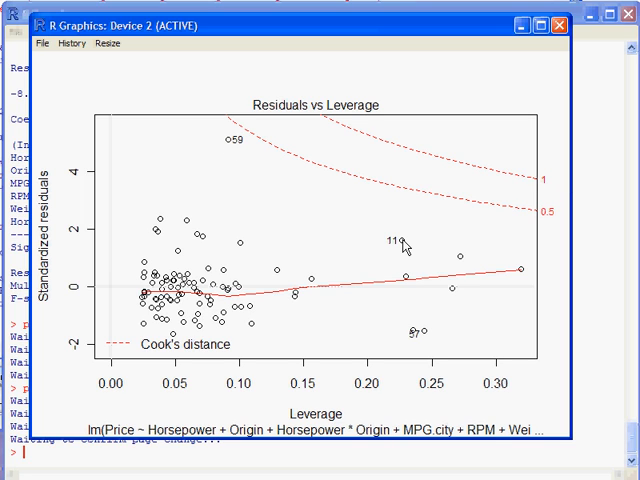
mouse_move(380, 222)
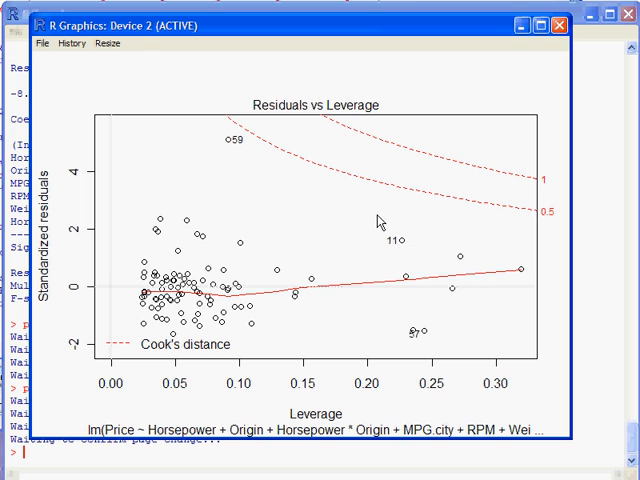
mouse_move(262, 165)
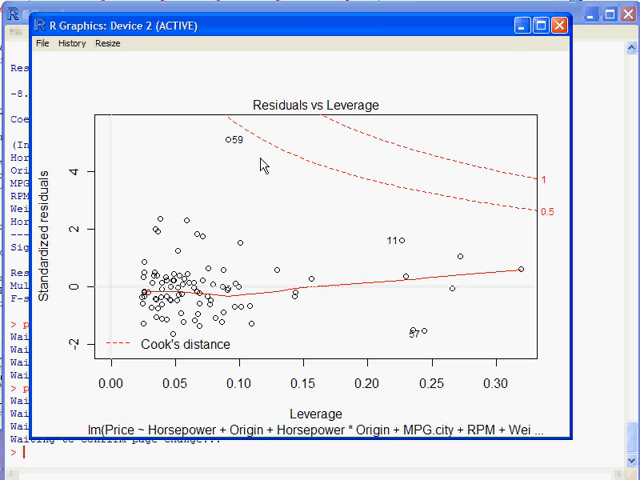
mouse_move(432, 334)
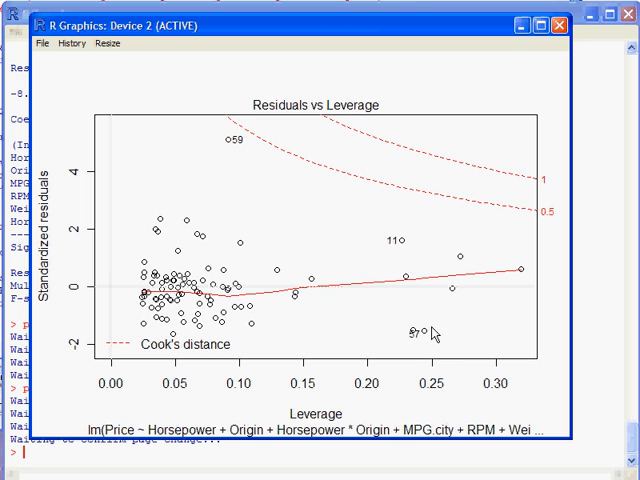
mouse_move(540, 112)
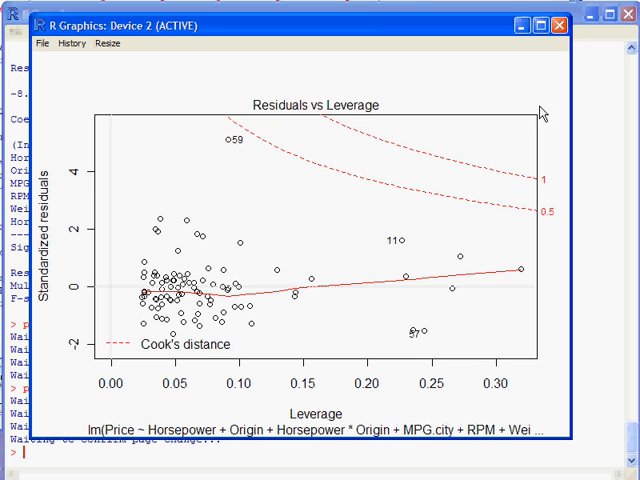
mouse_move(227, 146)
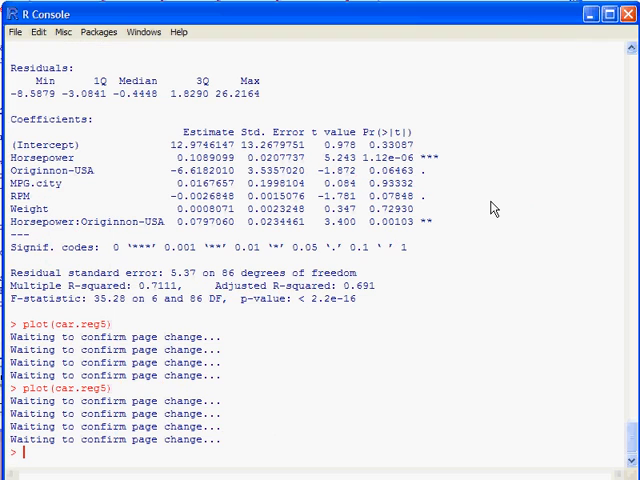
Type fix(Cars93) at the prompt to open the dataset in the Data Editor
text(fix)
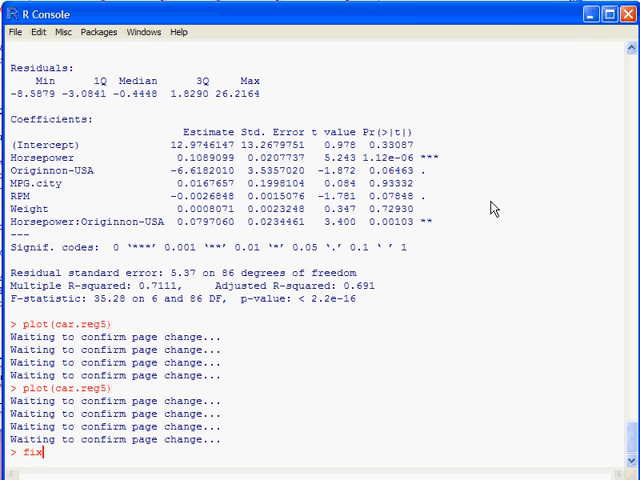
text(()
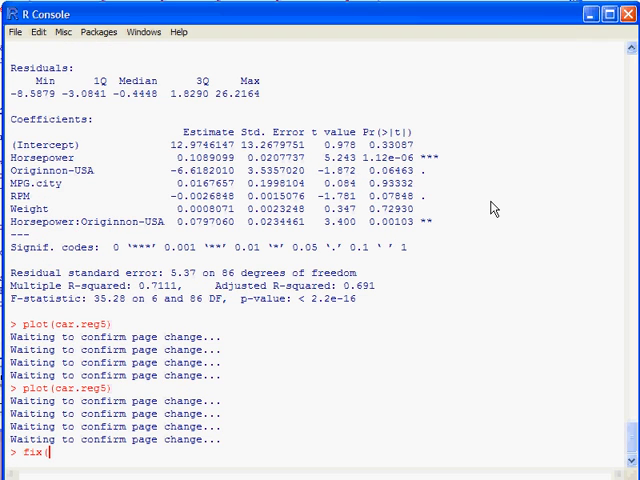
text(Cars93)
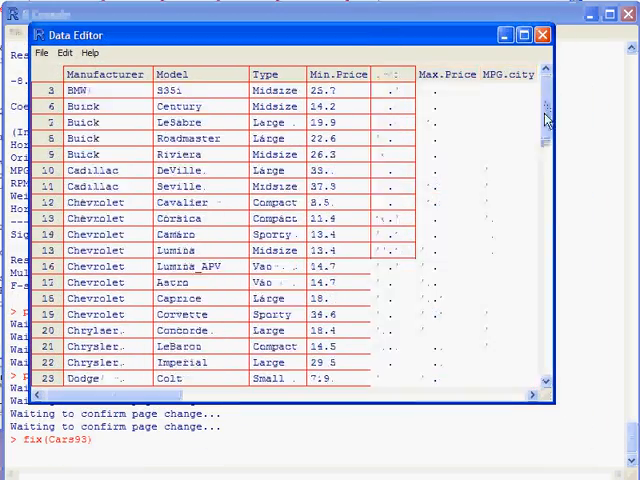
Scroll the Cars93 Data Editor down to rows 49–67 and across its columns
scroll(down, 3)
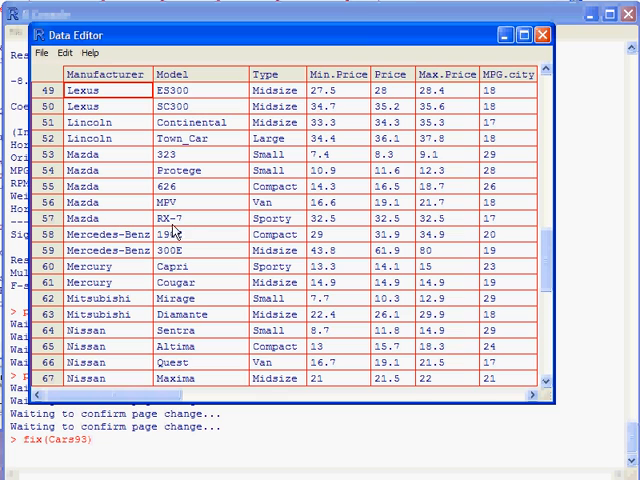
mouse_move(320, 248)
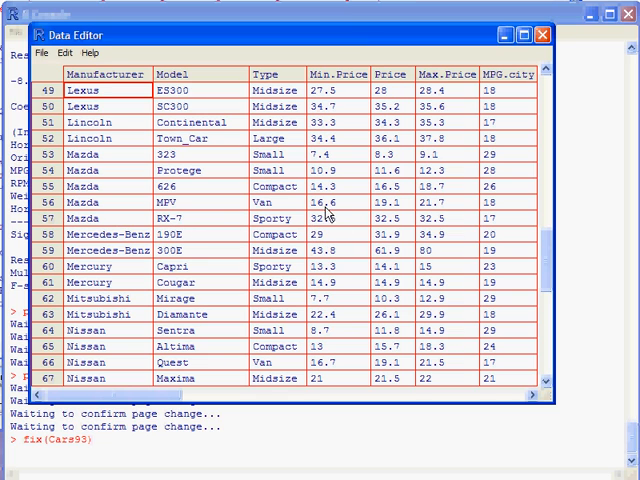
mouse_move(345, 216)
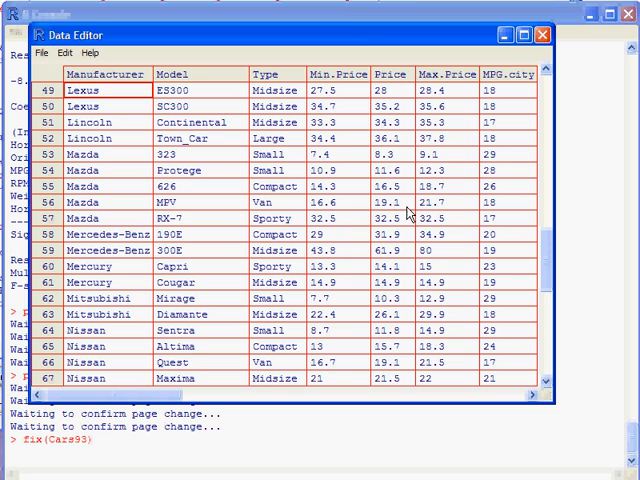
mouse_move(330, 223)
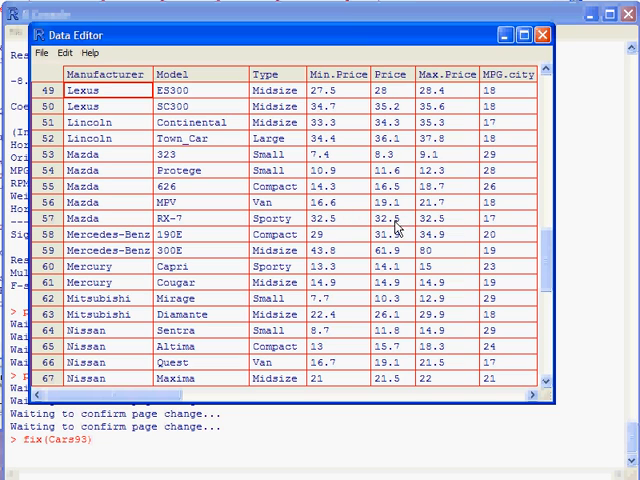
mouse_move(143, 400)
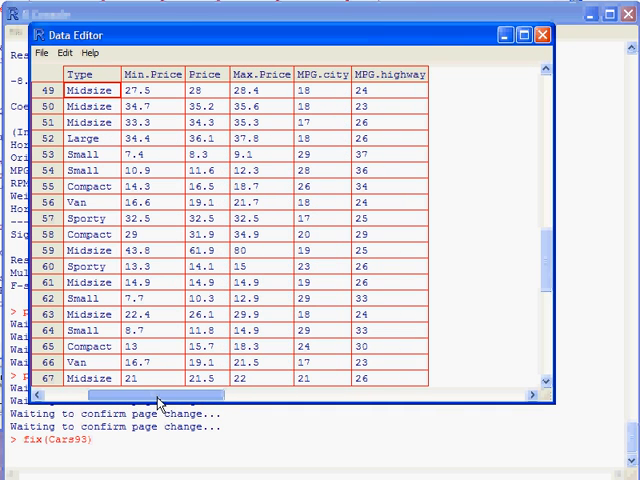
scroll(right, 3)
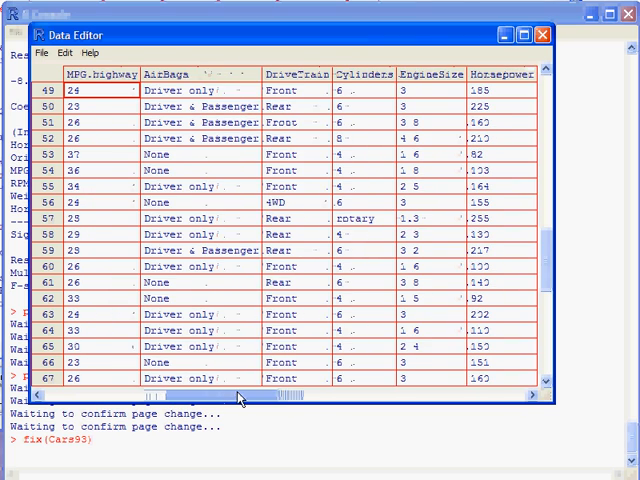
scroll(right, 3)
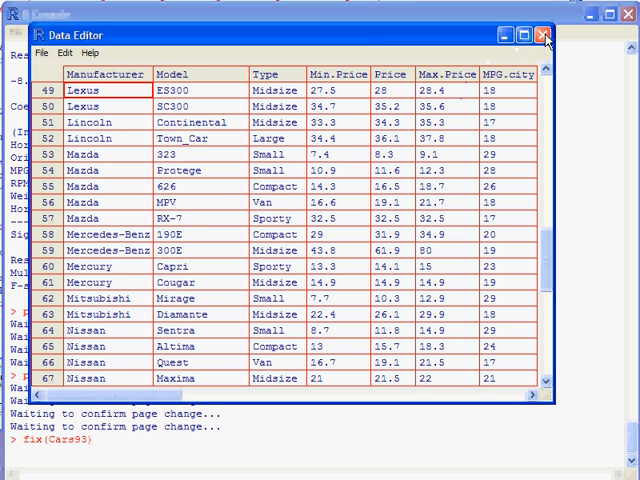
click(543, 36)
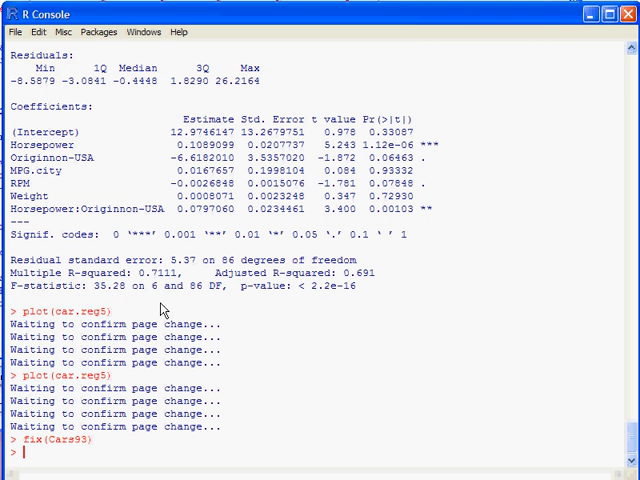
mouse_move(158, 281)
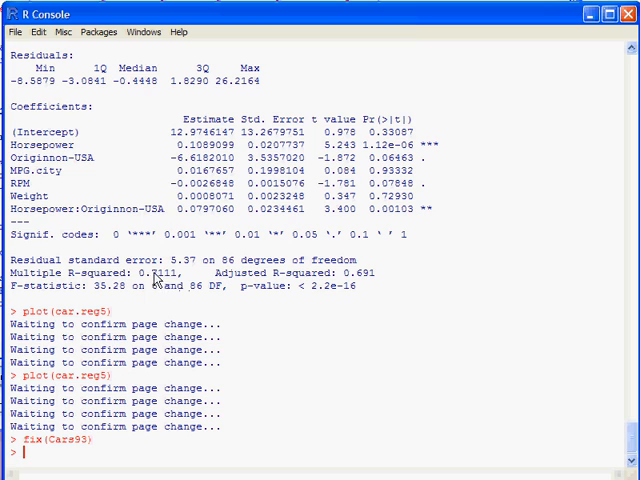
mouse_move(251, 298)
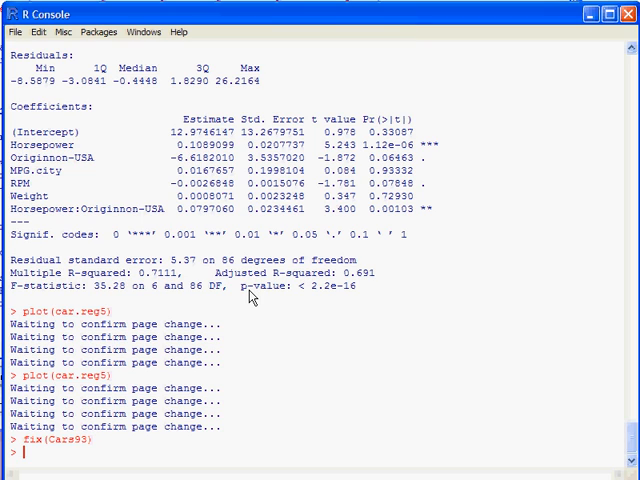
Compute var(Price)*92 as the total sum of squares, returning 8584.021
text(var(E)
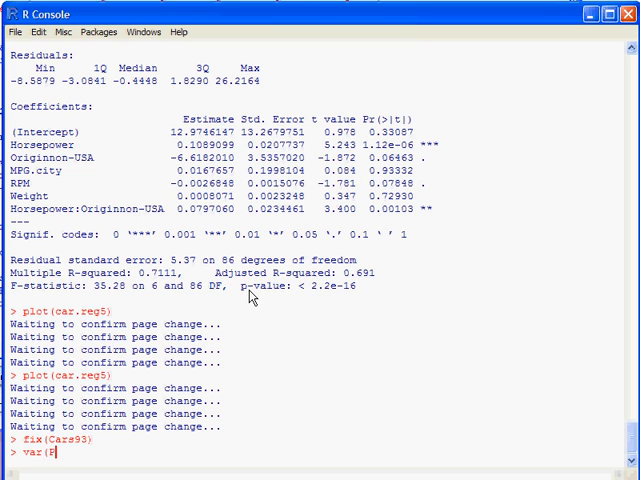
text(rice)*)
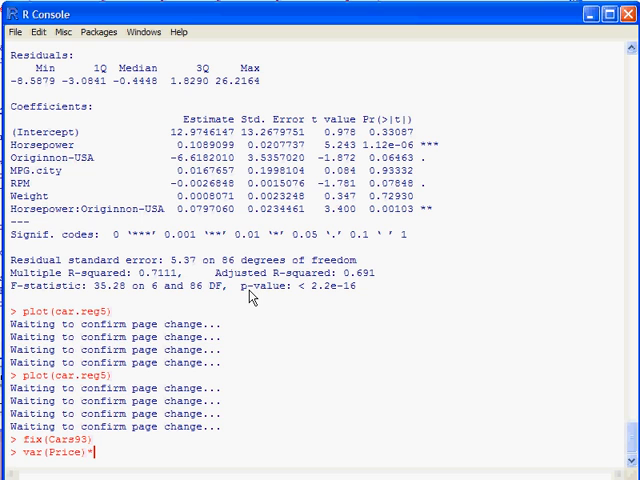
text(92)
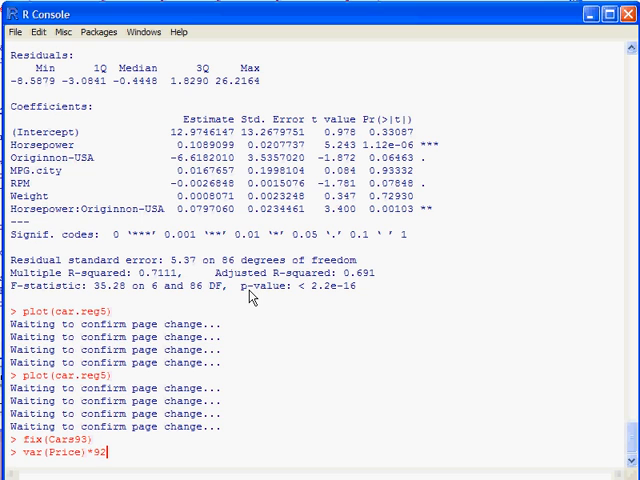
key(Return)
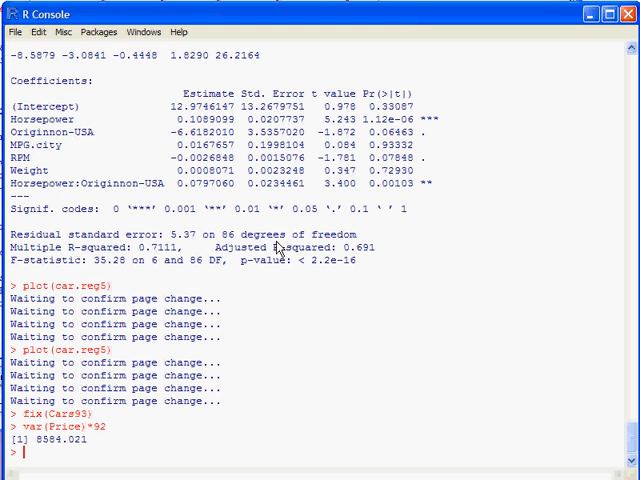
Print all 93 residuals with resid(car.reg5)
text(resid)
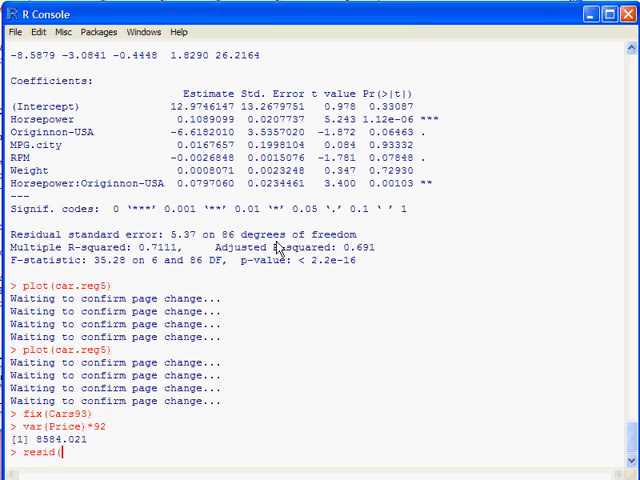
text((V)
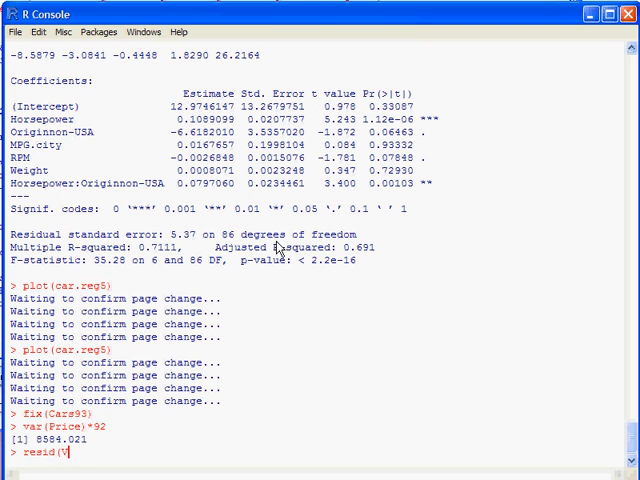
text(car.re)
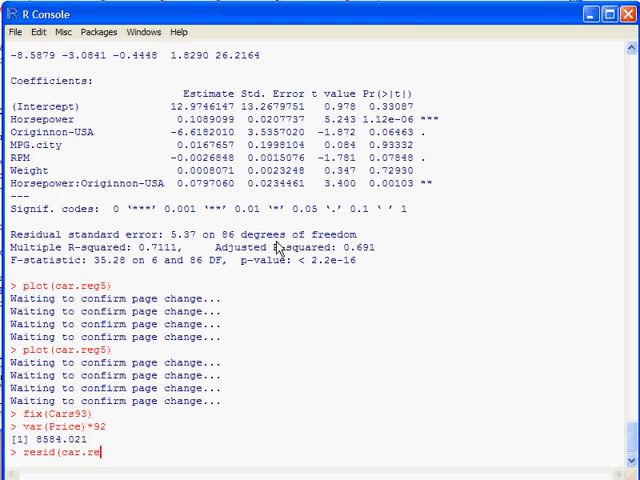
text(g5))
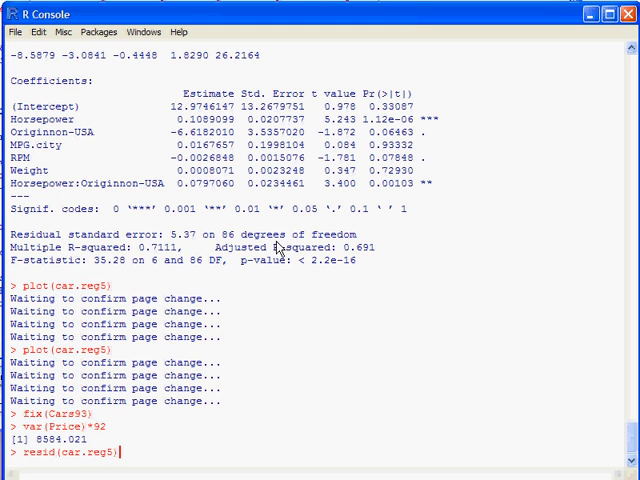
key(Return)
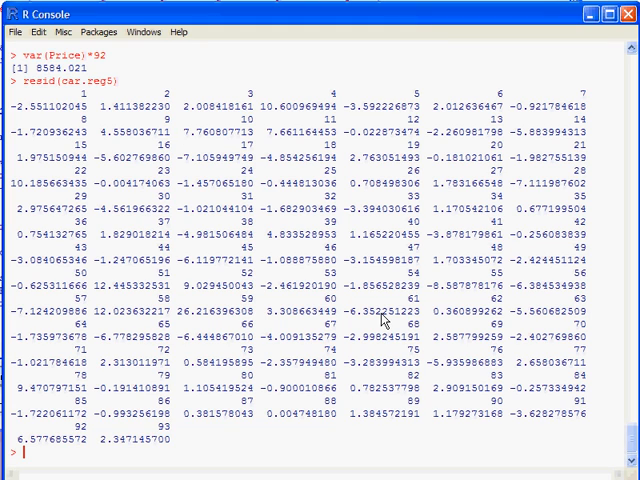
Compute sum(resid(car.reg5)^2), giving a residual sum of squares of 2479.735
text(sum()
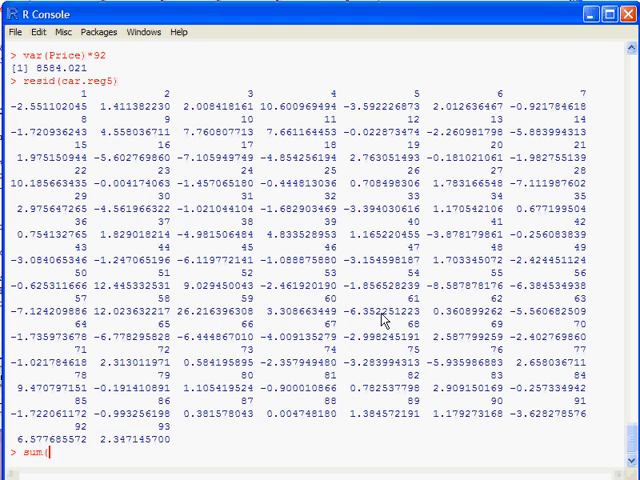
text(resid)
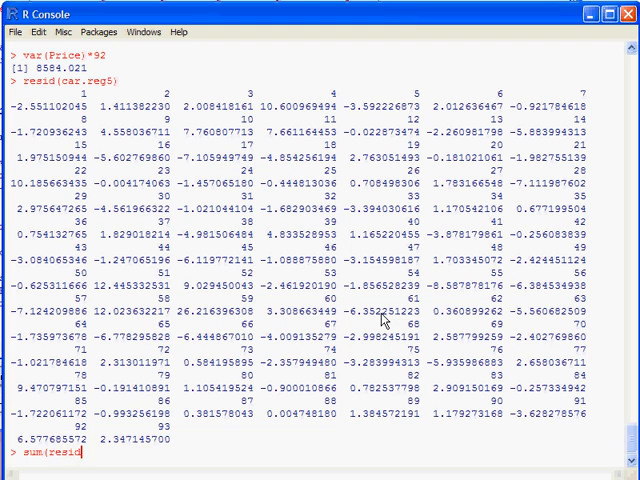
text(car.reg5)
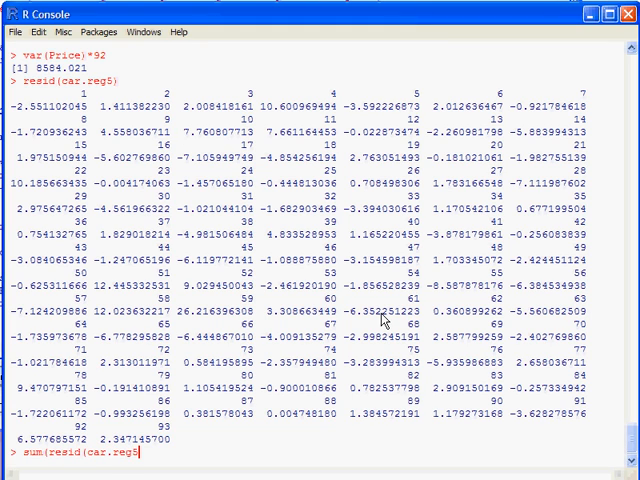
text(^2)
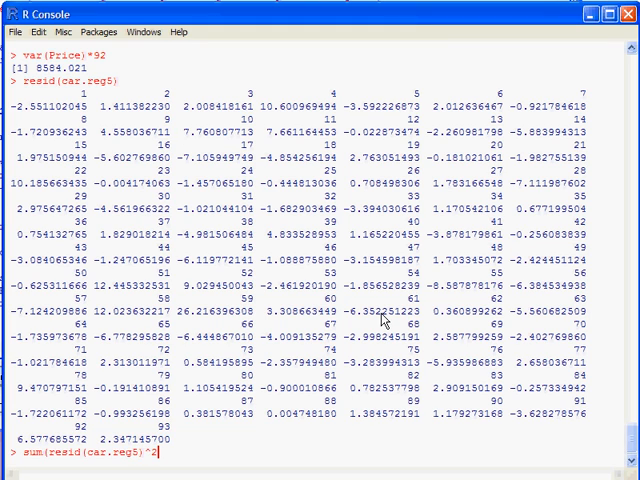
text())
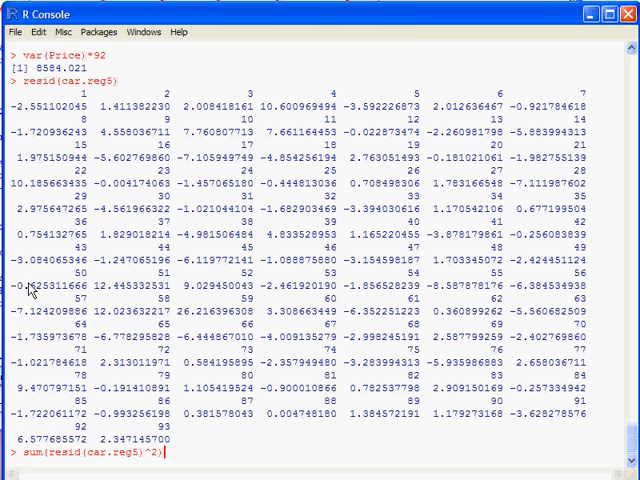
mouse_move(82, 466)
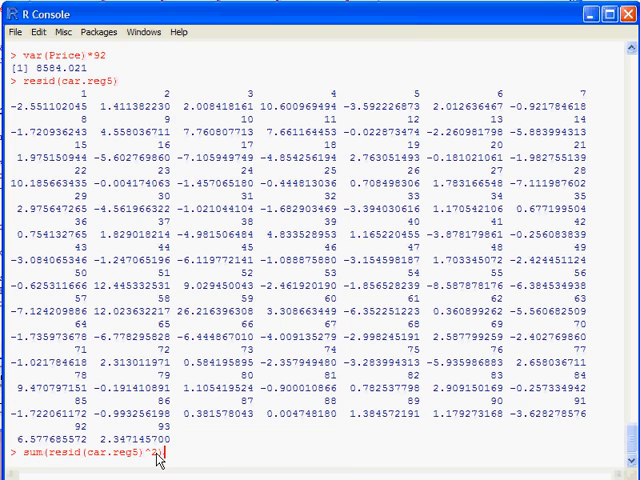
text(2))
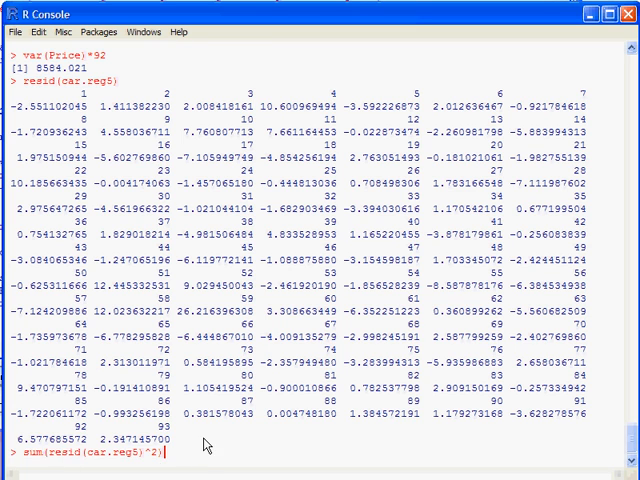
key(Return)
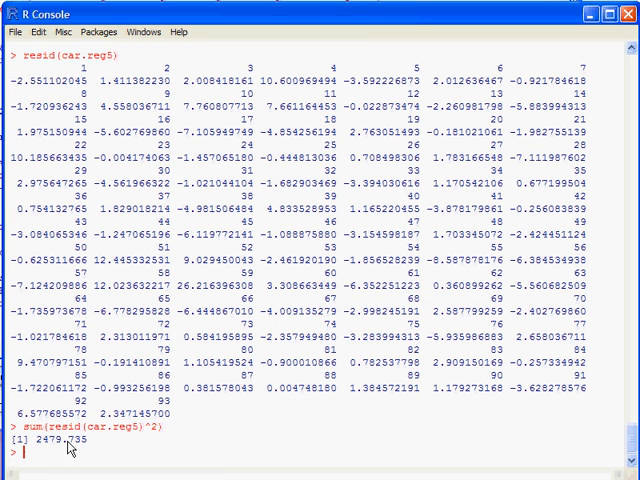
mouse_move(280, 428)
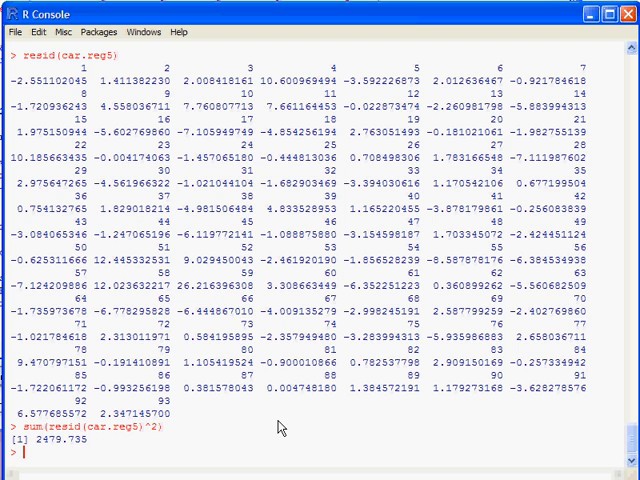
Save the residual sum of squares sum(resid(car.reg5)^2) as rss
text(resid(car.reg5))
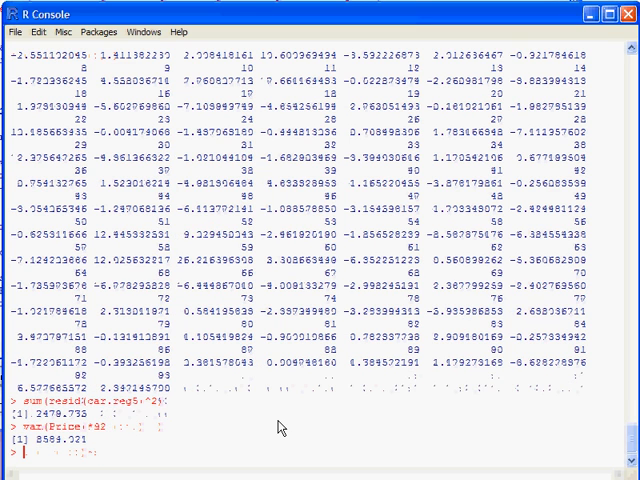
key(Return)
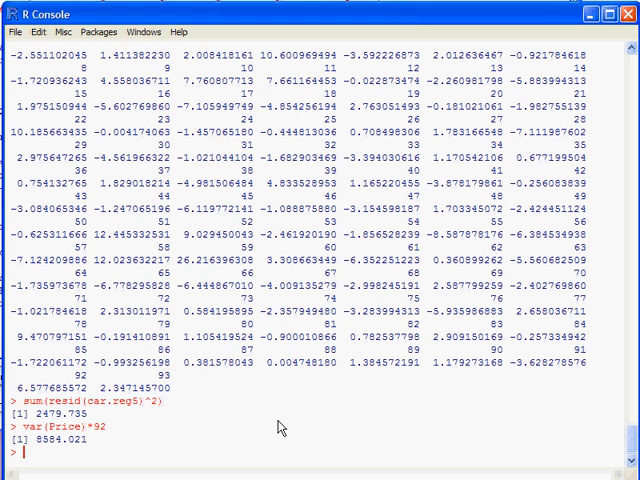
text(1)
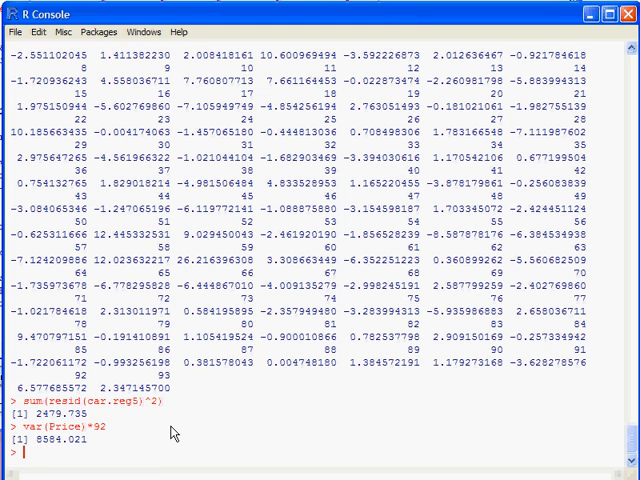
text(sum(resid(car.reg5)^2))
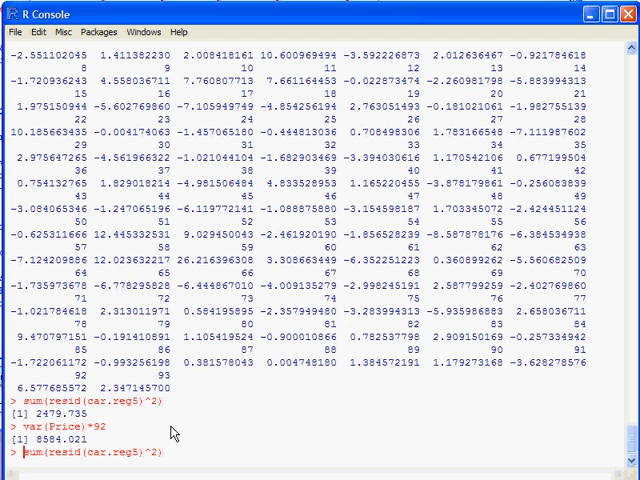
text(rs)
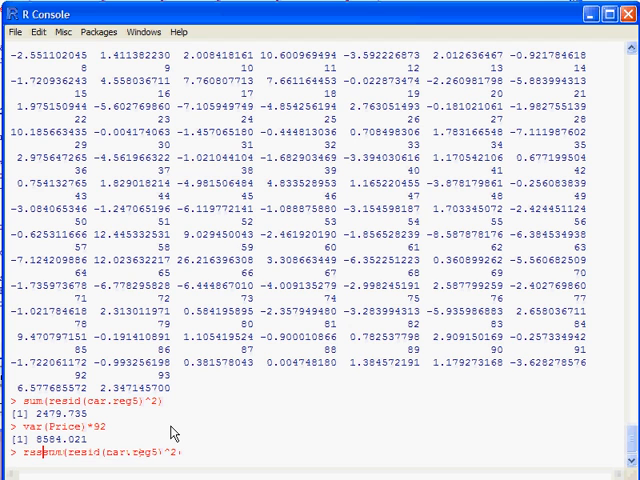
key(Return)
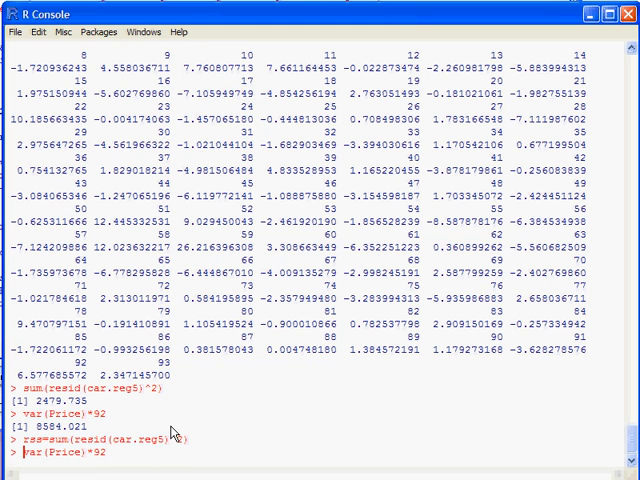
Save tss and compute 1-rss/tss, giving R-squared 0.711122
text(tss=)
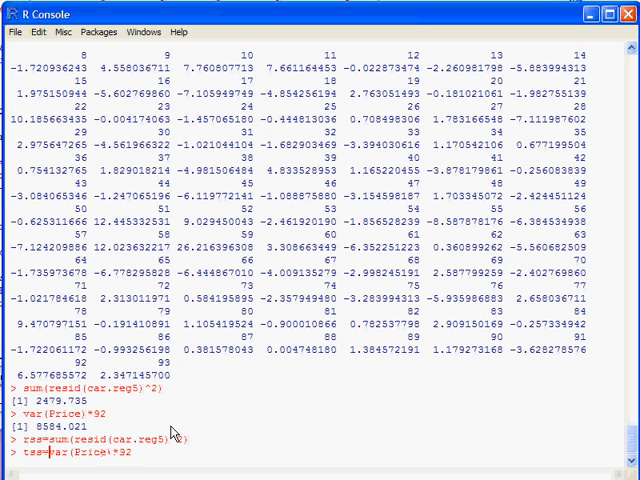
key(Return)
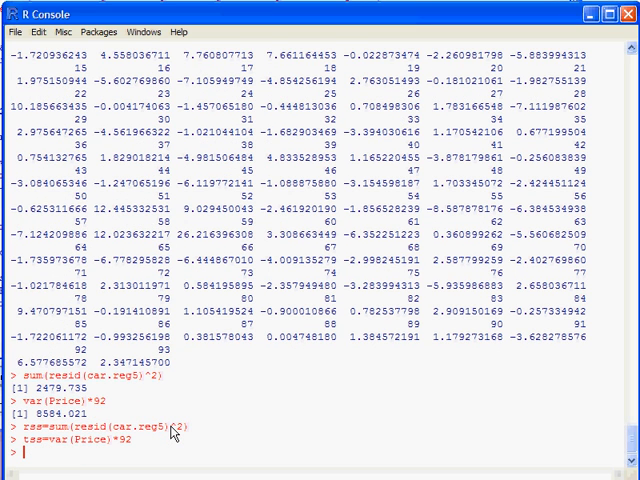
text(rss/tss)
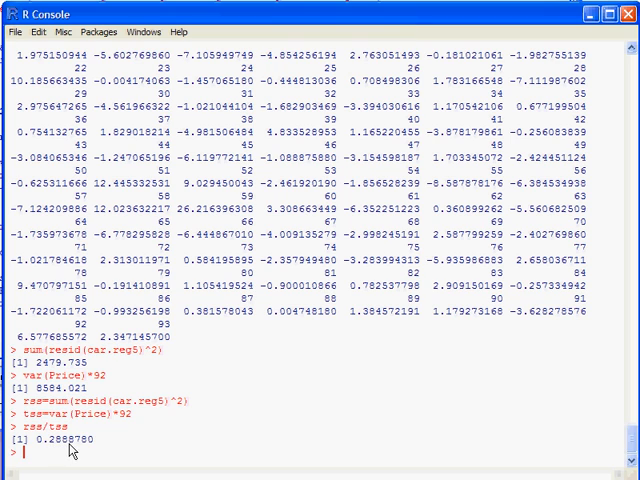
mouse_move(95, 453)
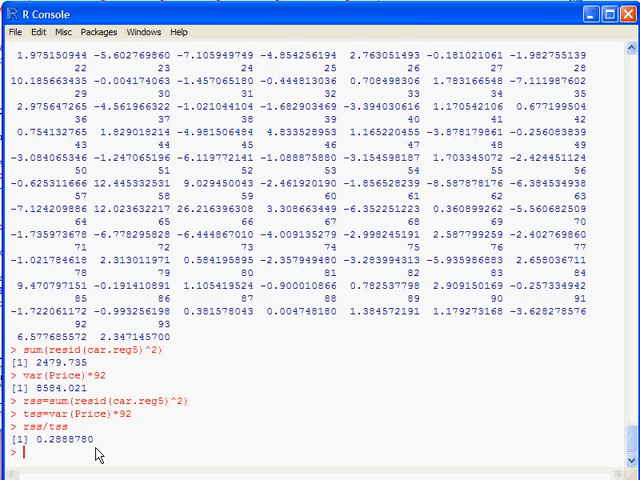
mouse_move(46, 388)
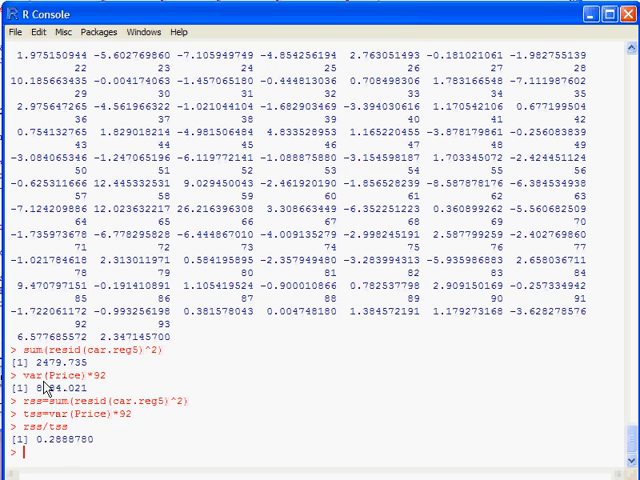
mouse_move(113, 447)
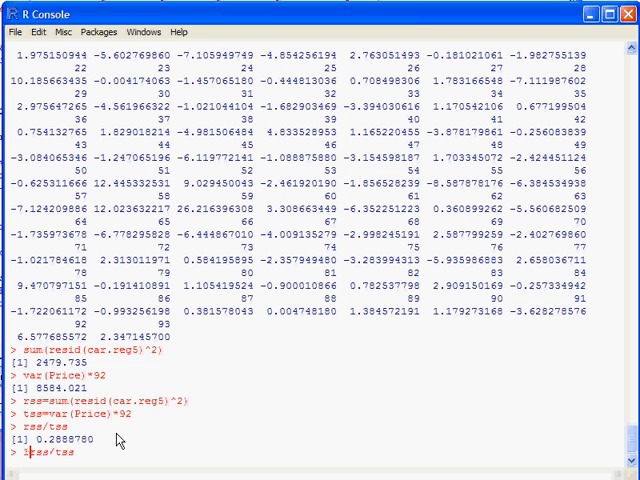
text(-)
key(Return)
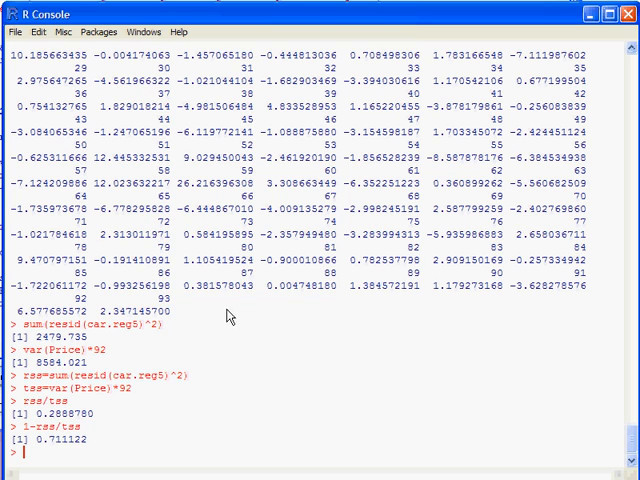
mouse_move(345, 390)
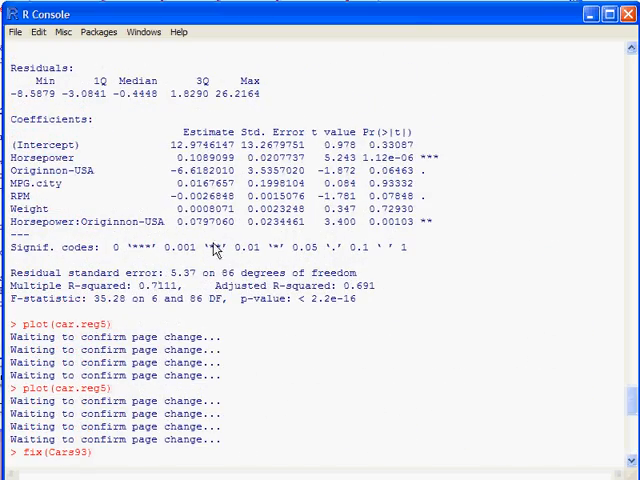
mouse_move(183, 300)
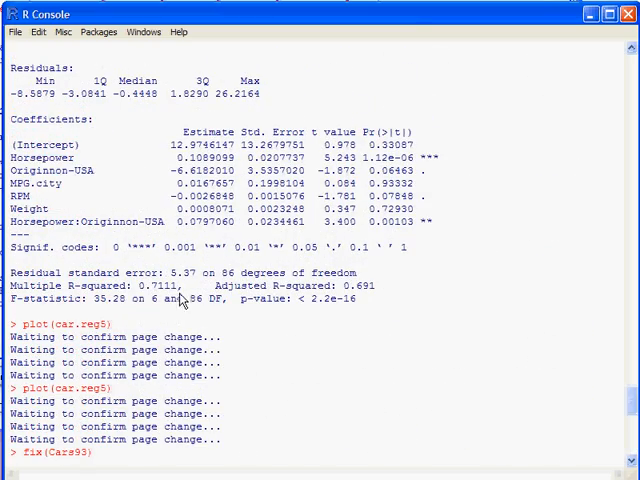
mouse_move(183, 288)
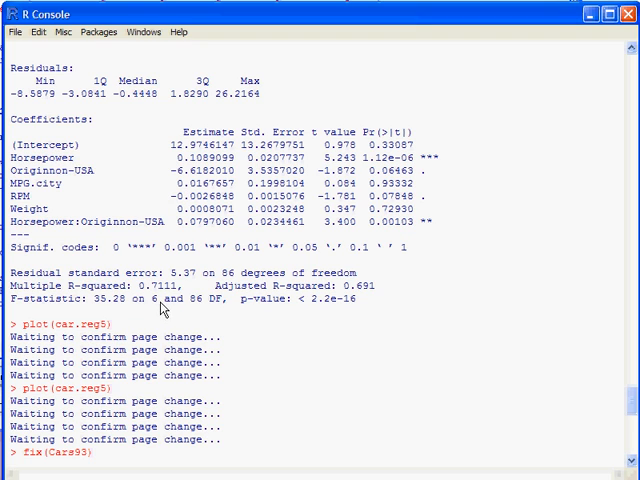
mouse_move(305, 200)
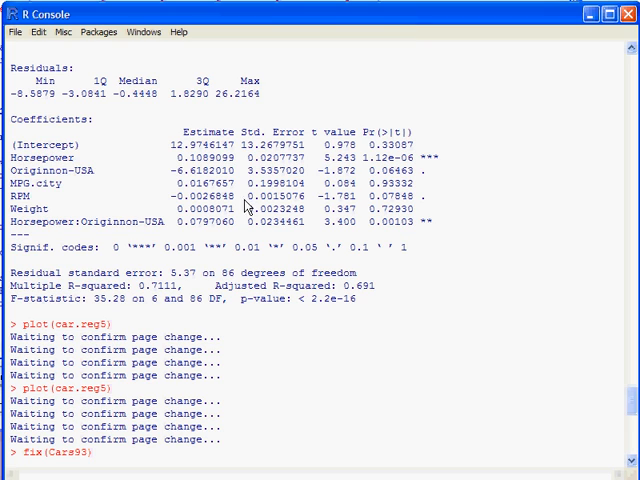
mouse_move(255, 222)
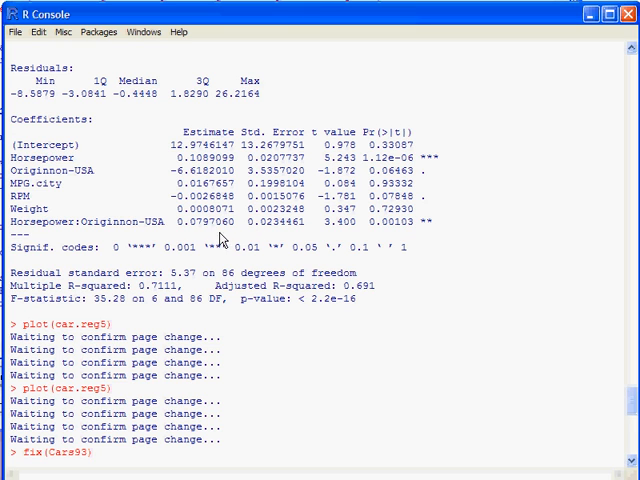
scroll(down, 3)
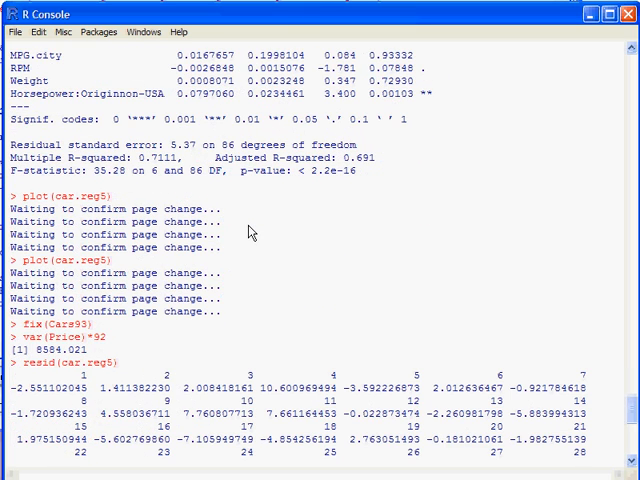
scroll(down, 3)
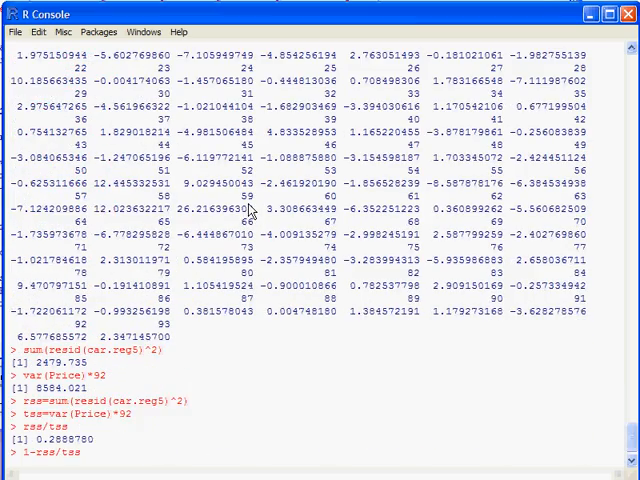
Compute 1-(1-(1-rss/tss))*(93-1)/(93-6-1) = 0.6909678, then close R Console
key(Return)
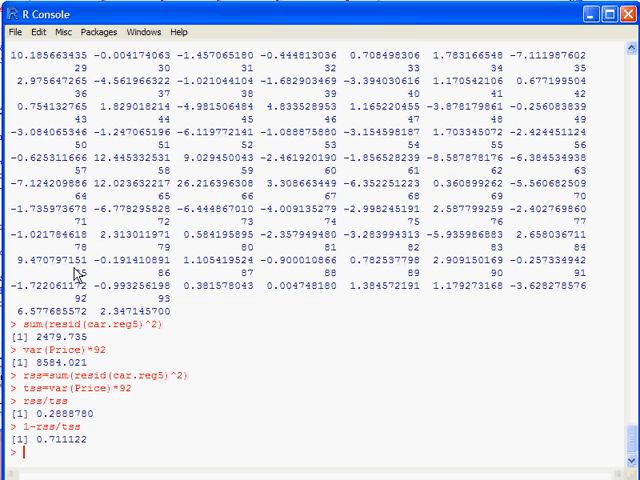
mouse_move(411, 368)
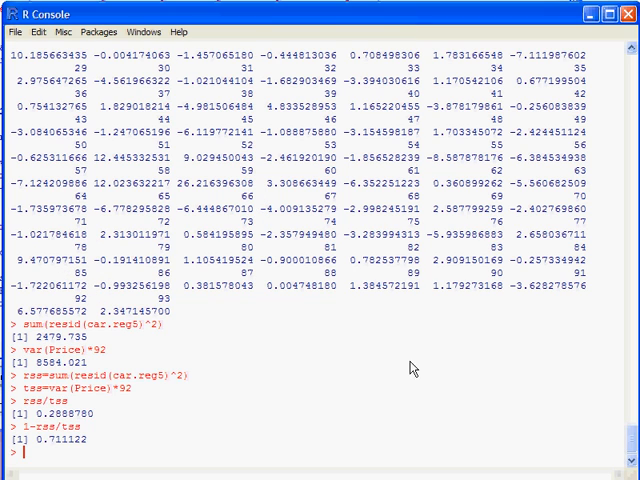
mouse_move(430, 362)
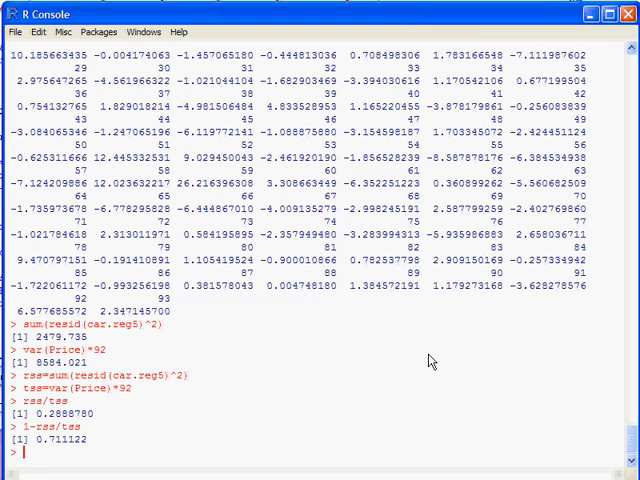
mouse_move(92, 463)
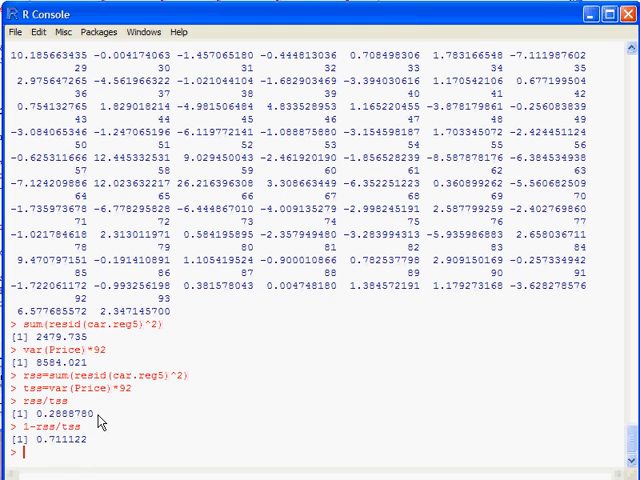
text(1-rss/tss)
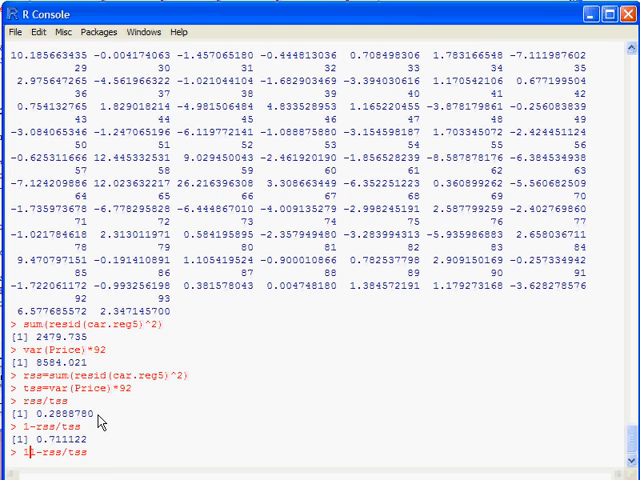
text((1-()
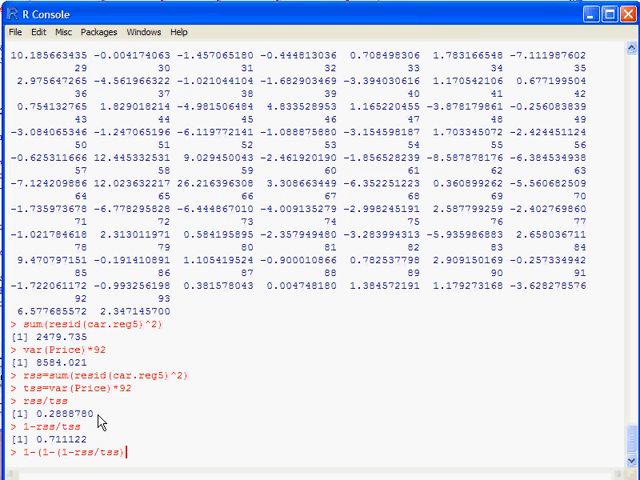
text())
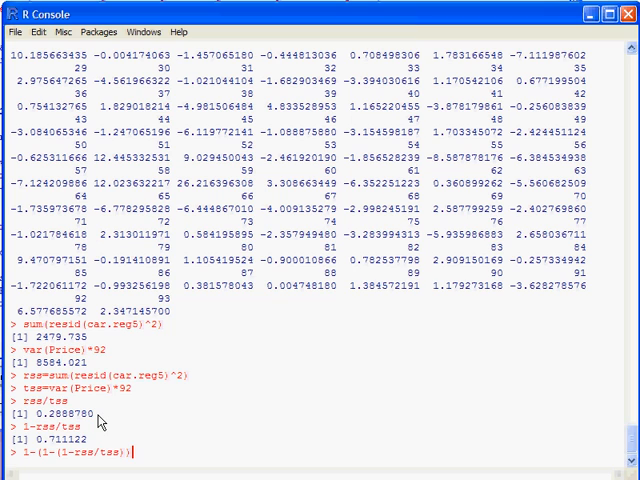
mouse_move(50, 435)
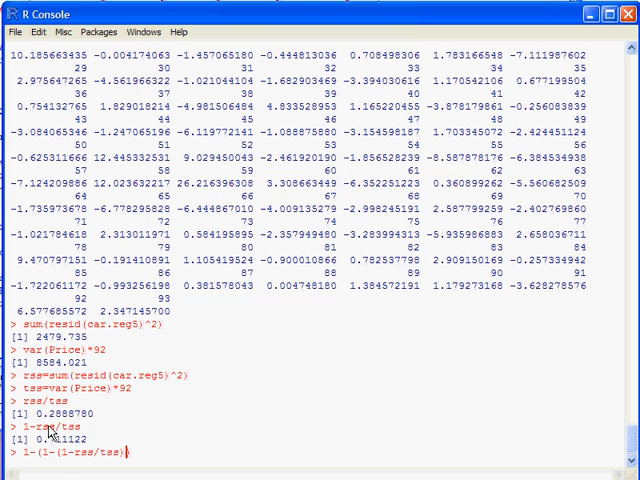
mouse_move(38, 454)
text(*()
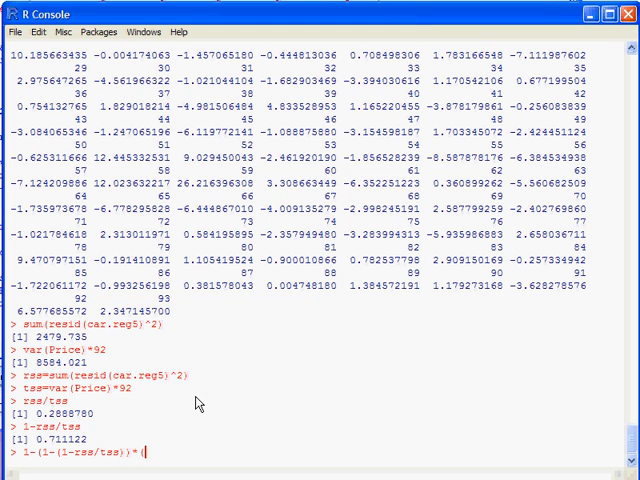
text(93-1))
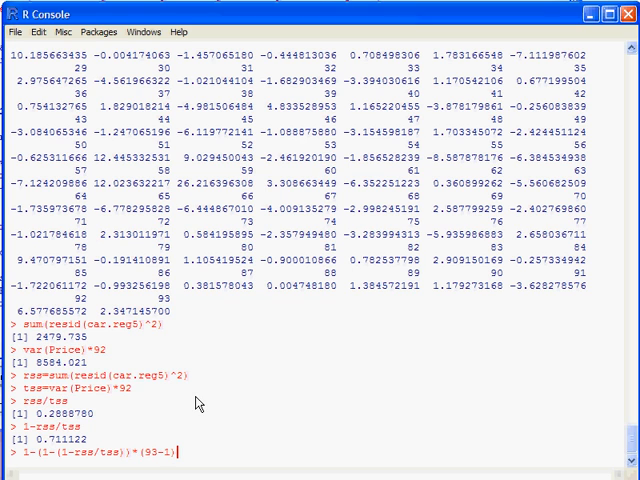
text(/)
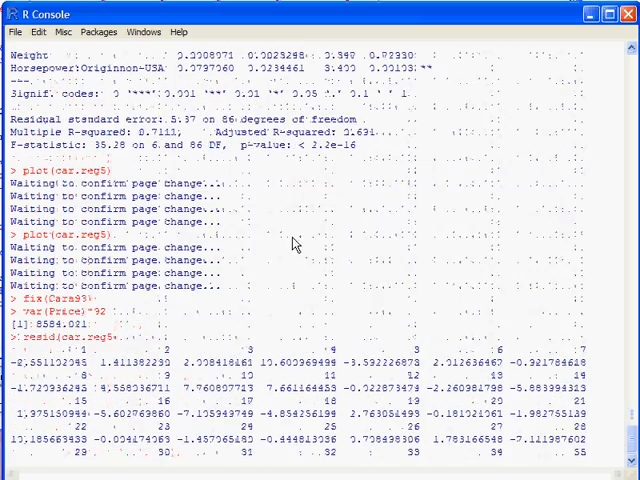
scroll(down, 3)
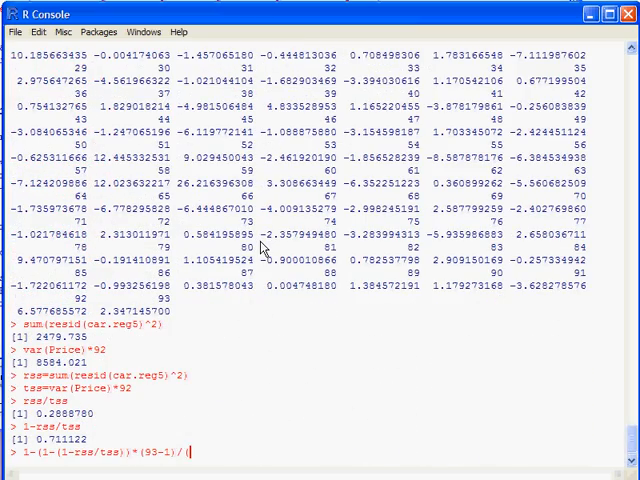
text(93))
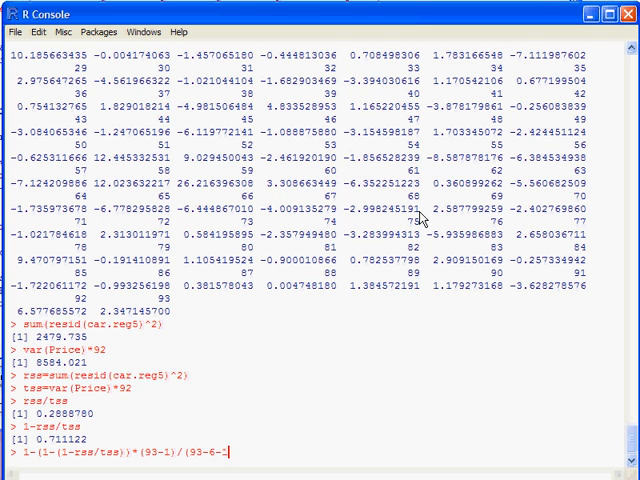
key(Return)
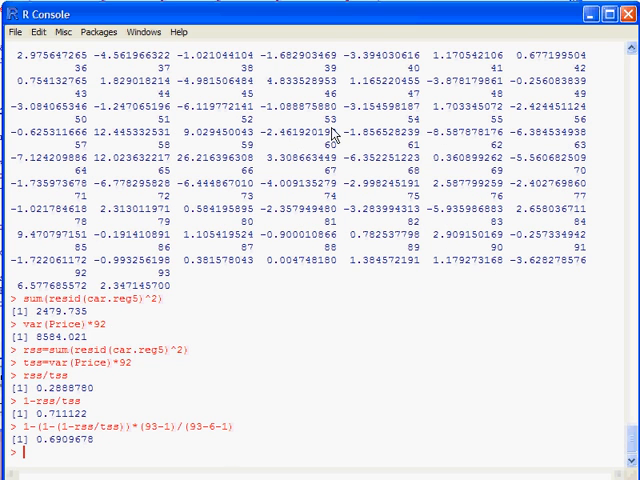
mouse_move(85, 448)
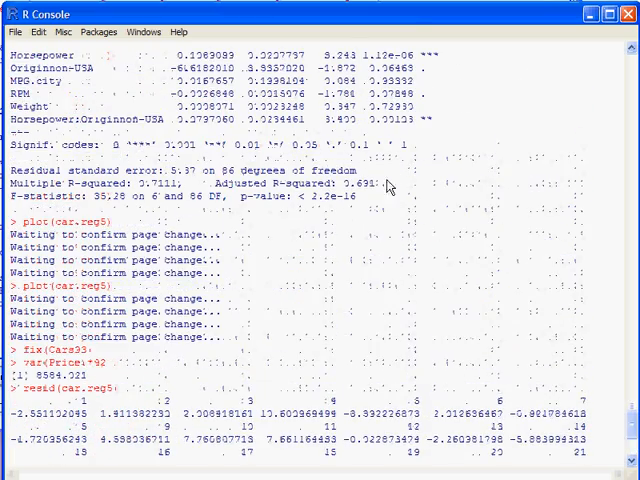
double_click(368, 183)
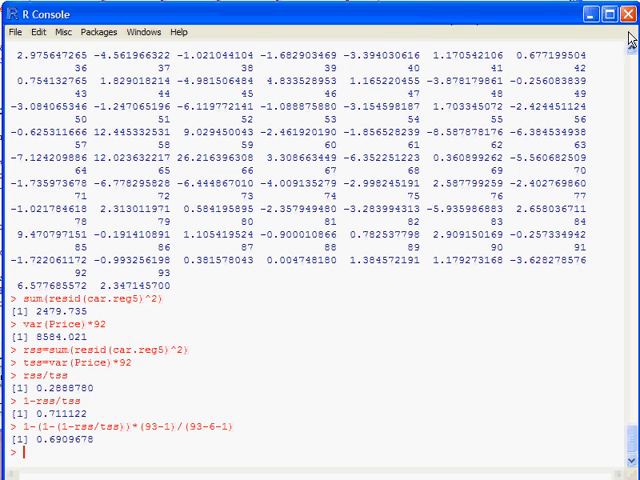
click(627, 12)
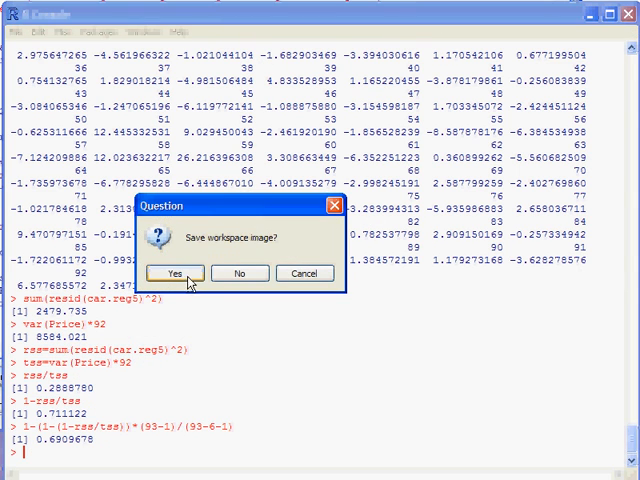